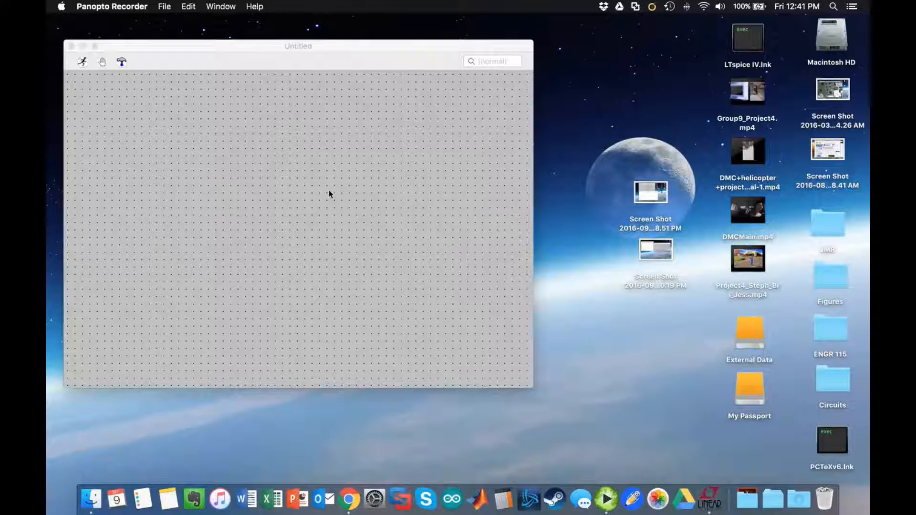
mouse_move(255, 161)
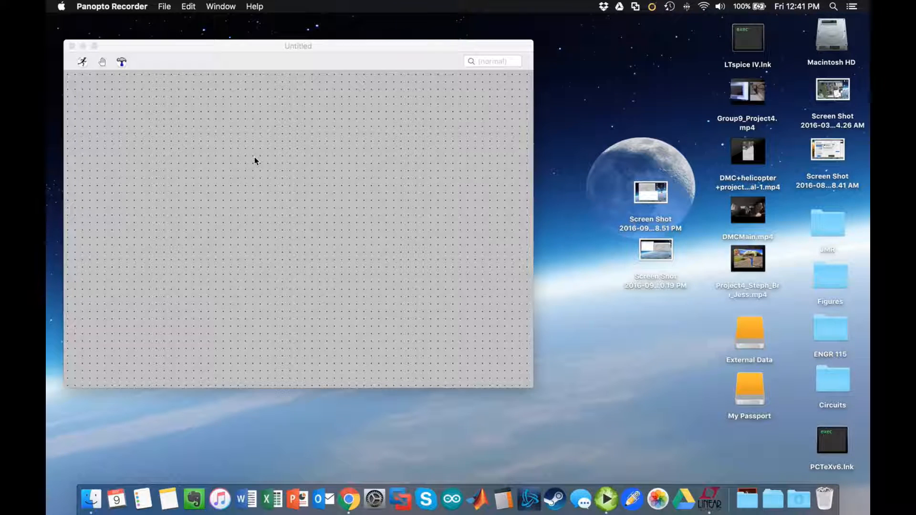
mouse_move(426, 18)
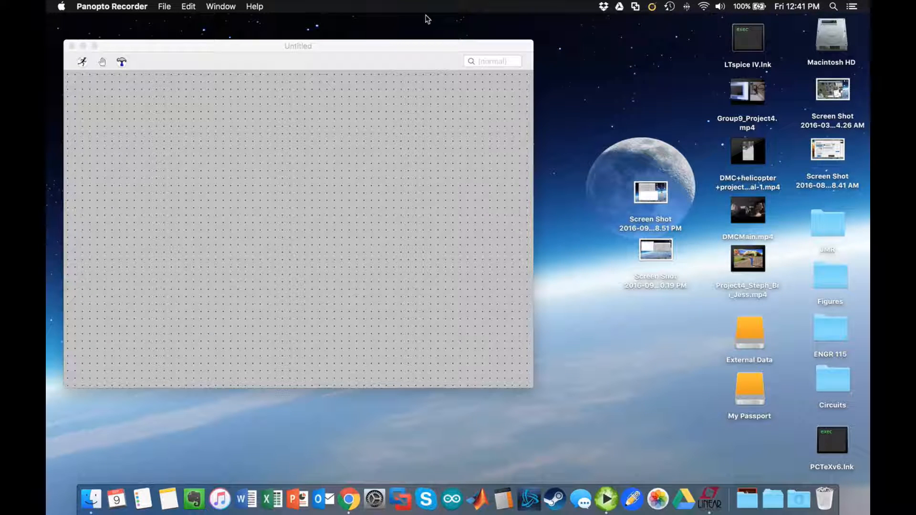
mouse_move(242, 242)
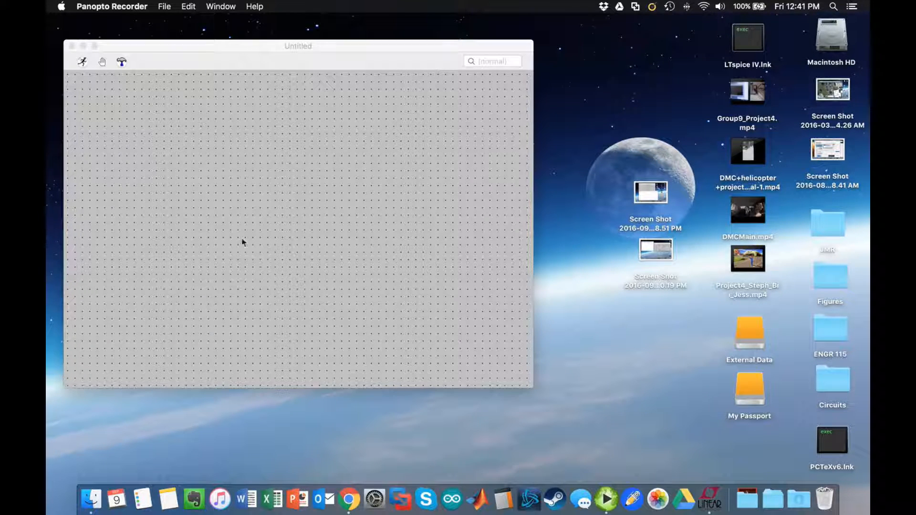
mouse_move(175, 180)
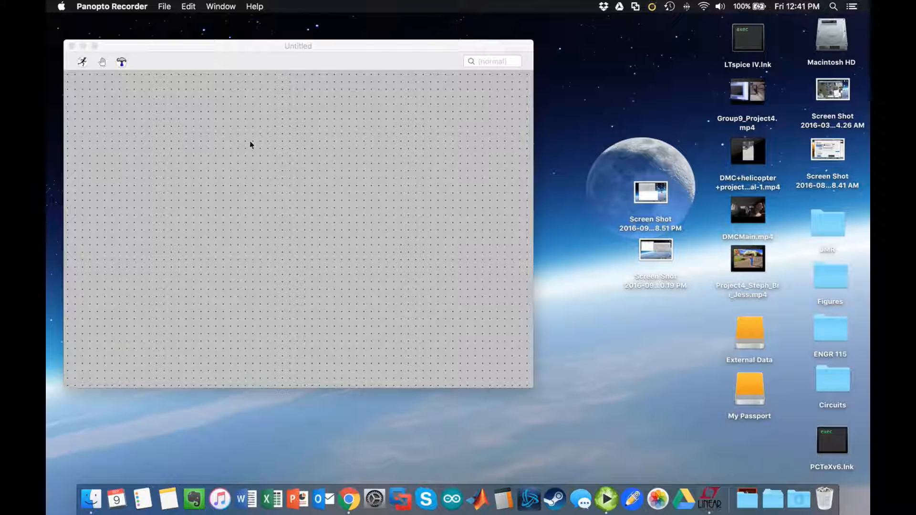
mouse_move(116, 143)
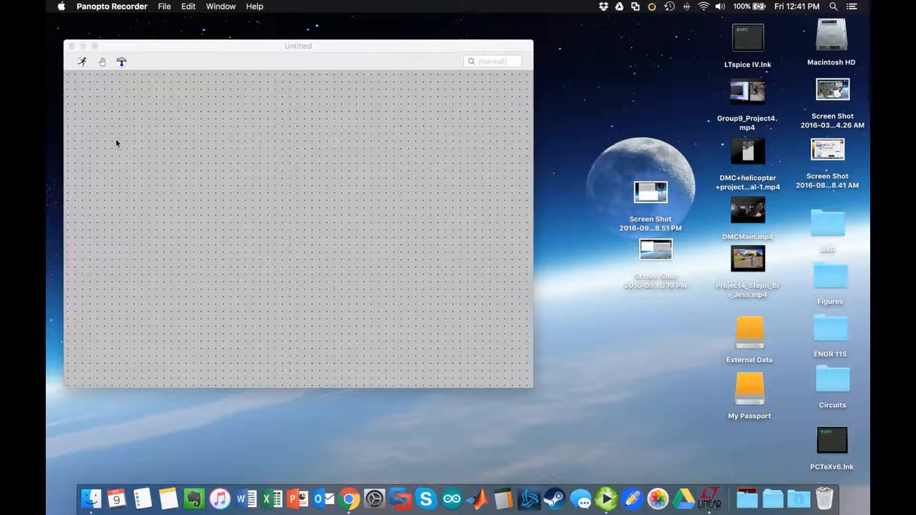
mouse_move(140, 120)
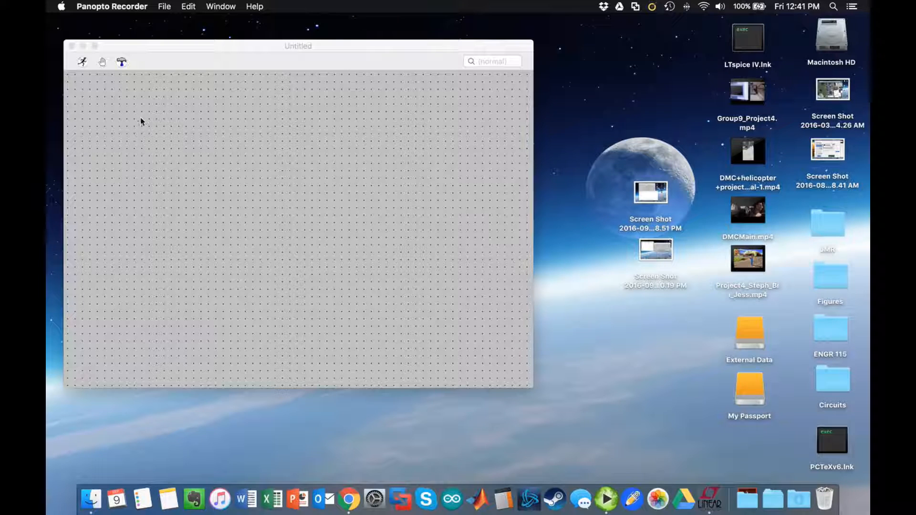
Step: Place a voltage source V1 on the schematic with a value of 12
right_click(141, 121)
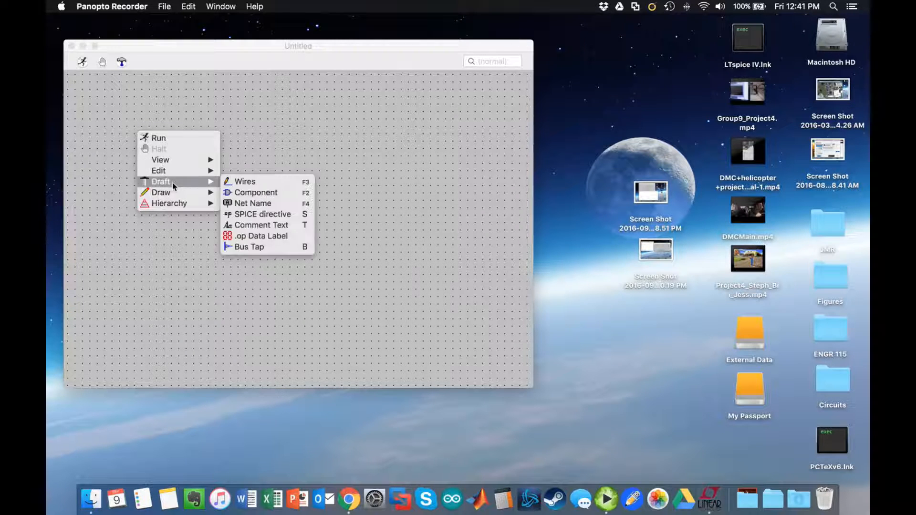
left_click(255, 192)
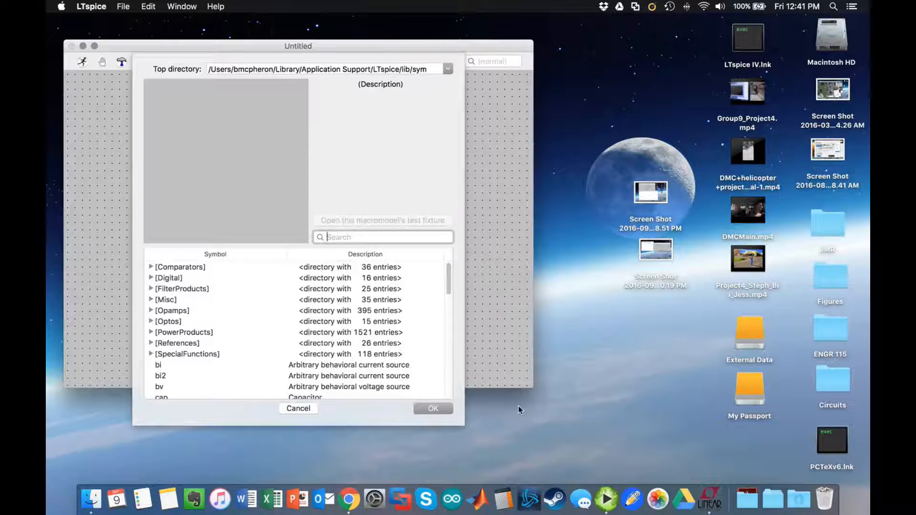
type("vol")
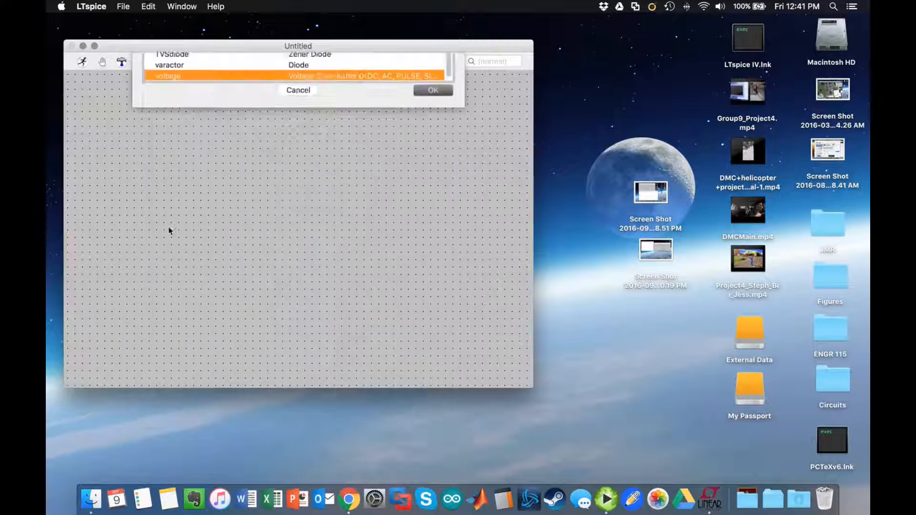
left_click(433, 90)
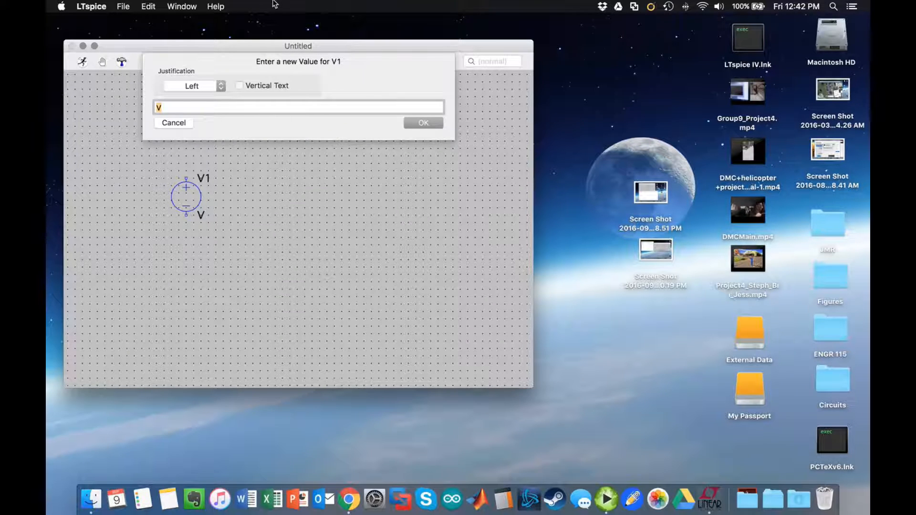
left_click(424, 123)
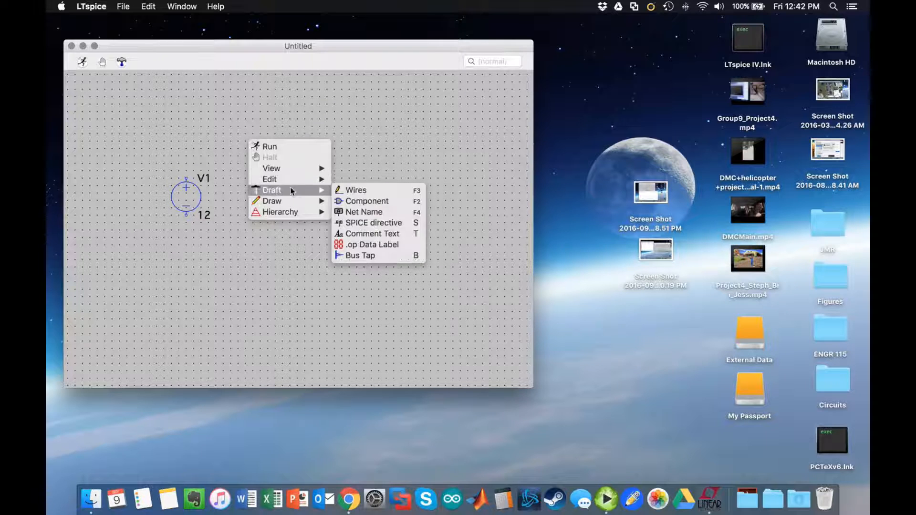
Step: Place resistors to the right of V1: R1 and R2 horizontal, then a vertical R3
left_click(366, 200)
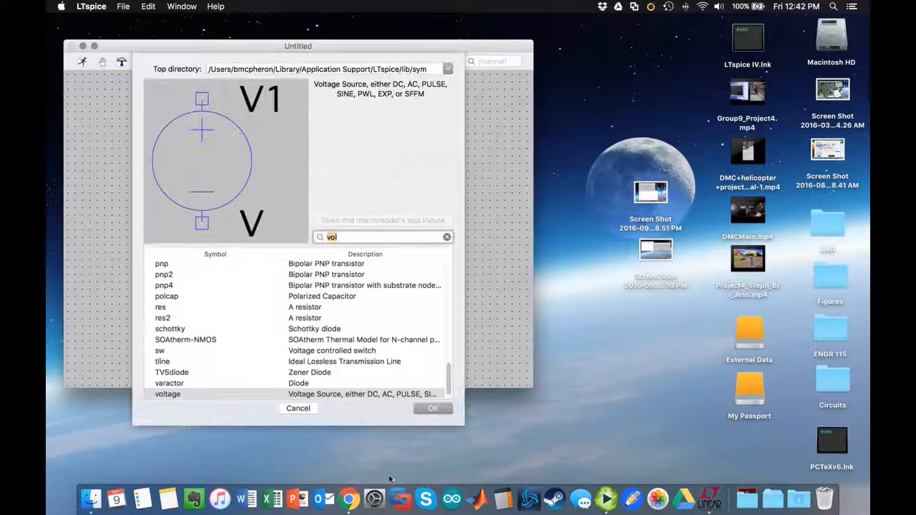
left_click(161, 307)
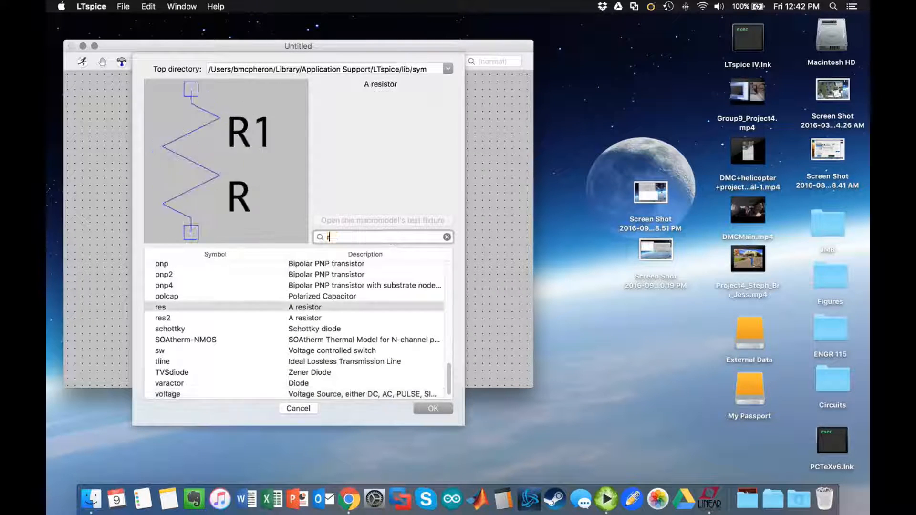
left_click(432, 409)
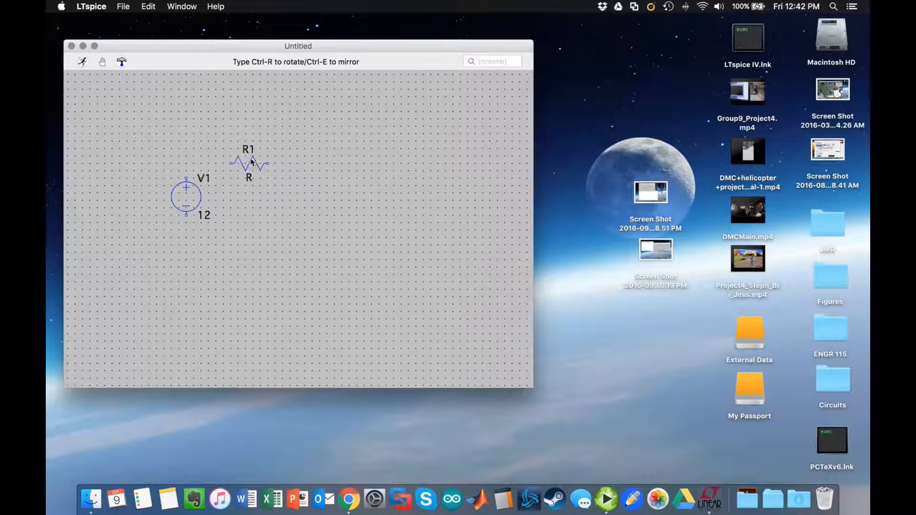
left_click(338, 162)
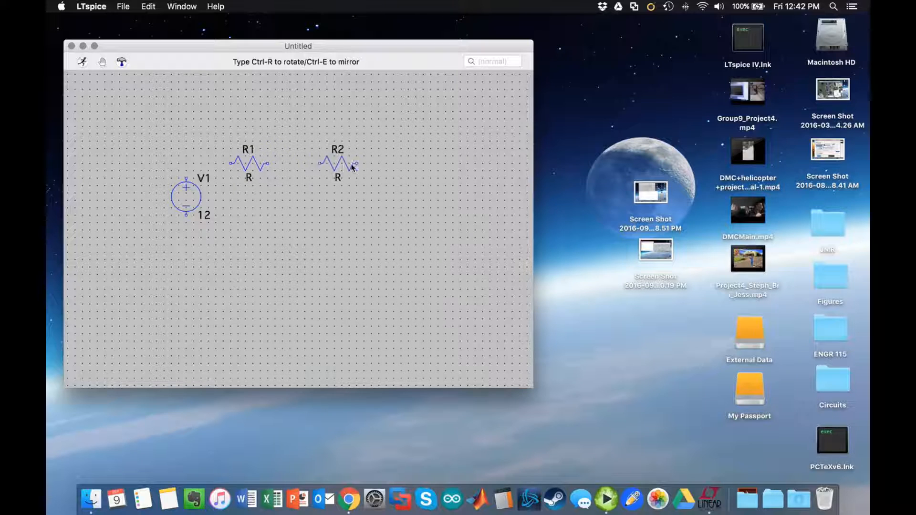
left_click(392, 187)
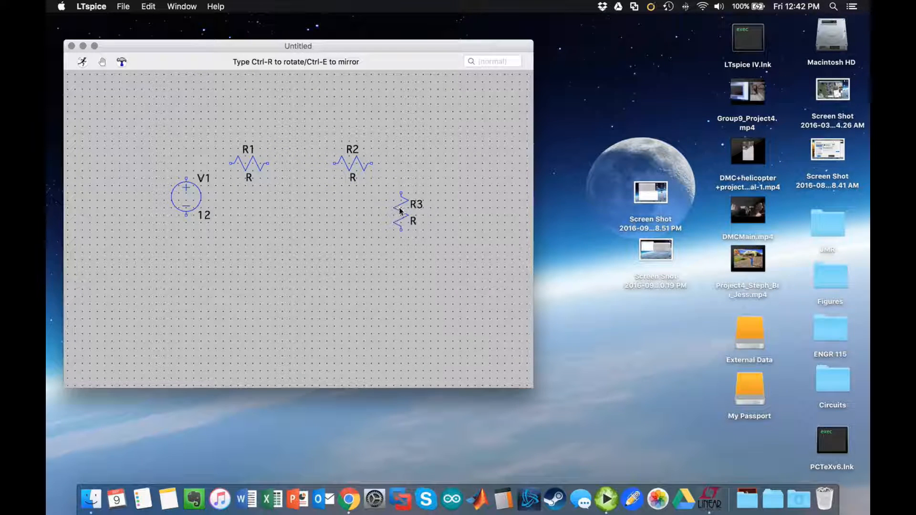
left_click(301, 205)
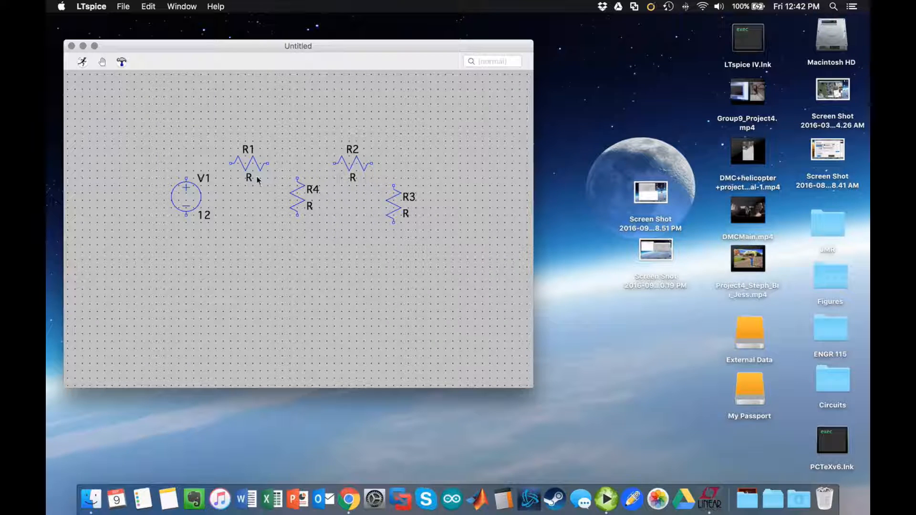
mouse_move(248, 177)
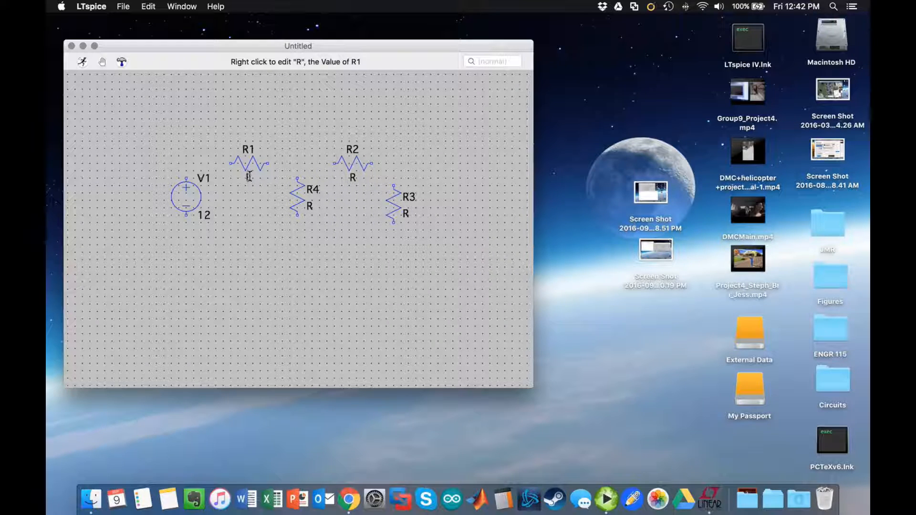
Step: Set resistor values: R1 680, R2 270, R4 470, and R3 as parameter {R}
right_click(248, 177)
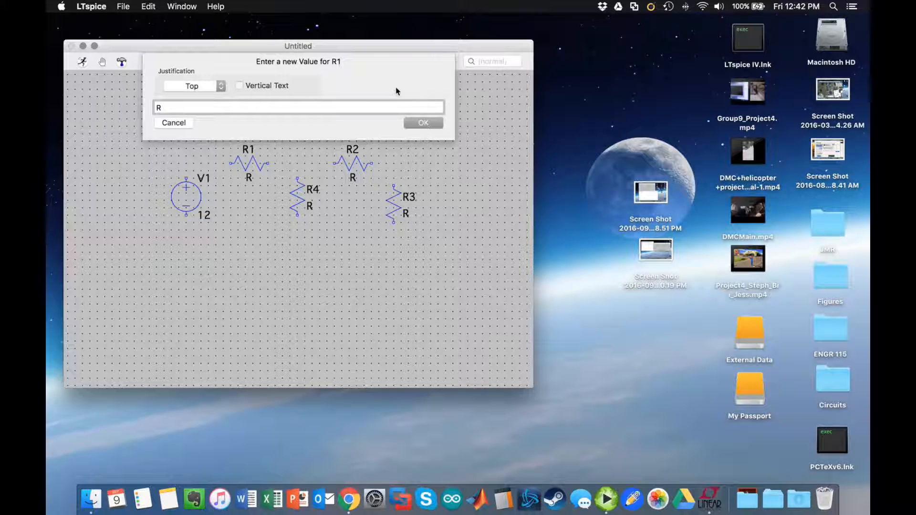
type("680")
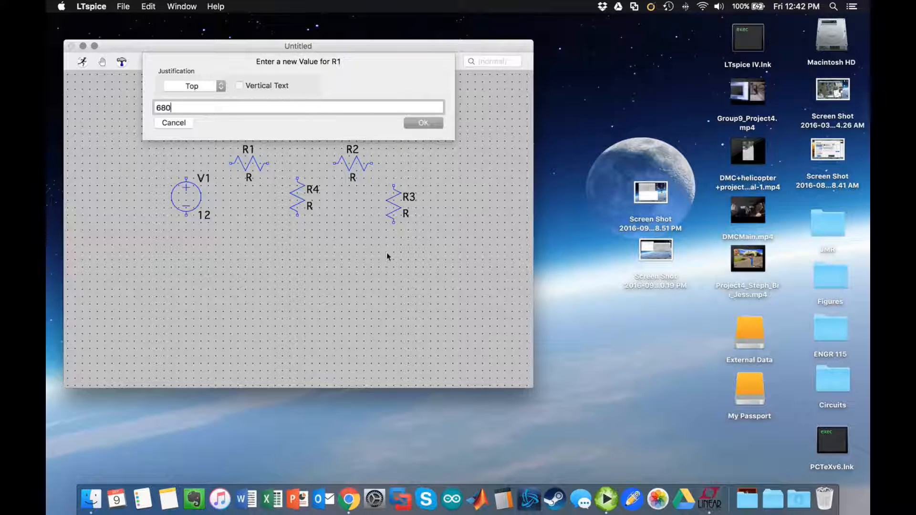
left_click(424, 122)
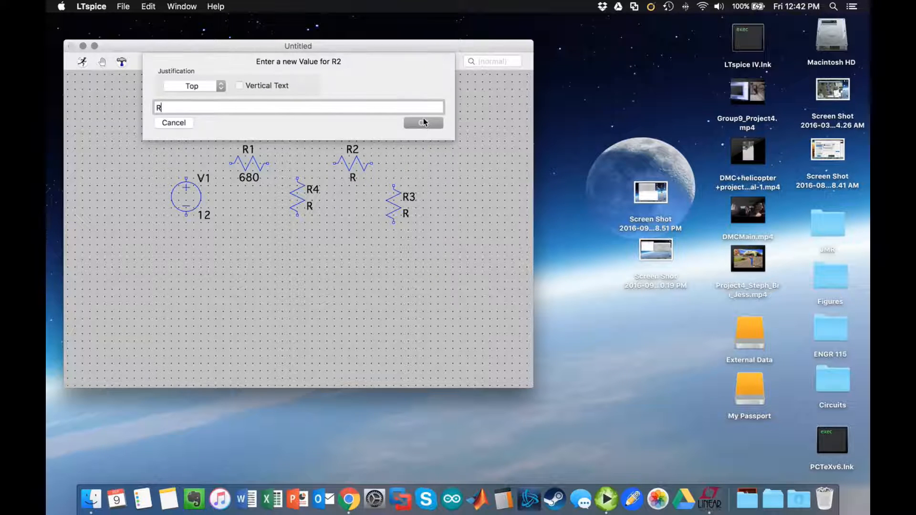
type("270")
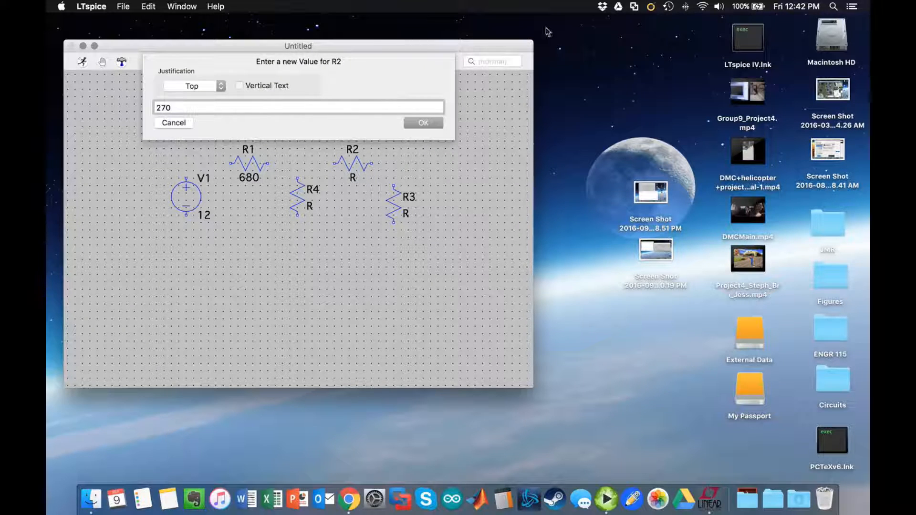
left_click(423, 123)
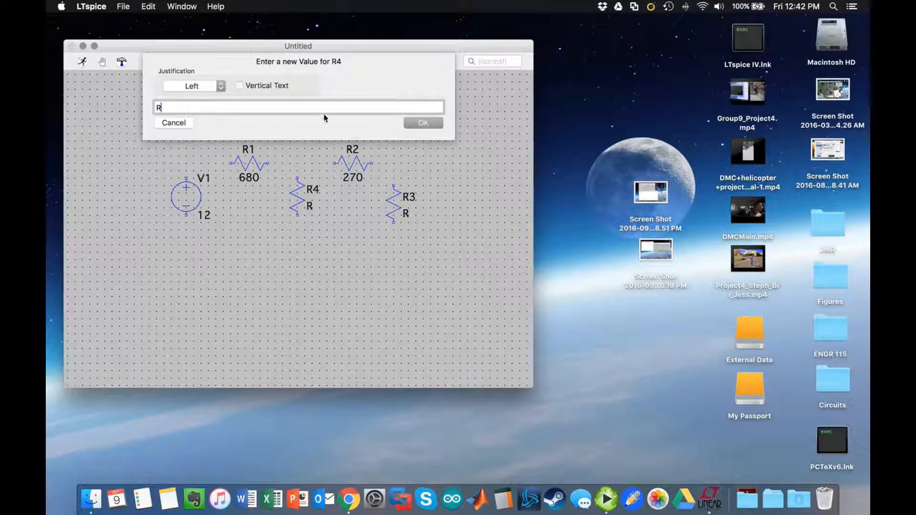
type("470")
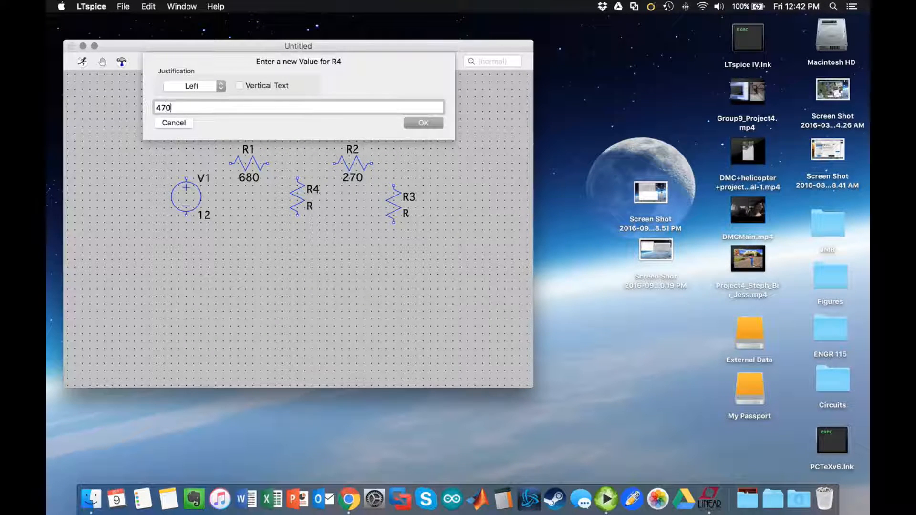
left_click(423, 123)
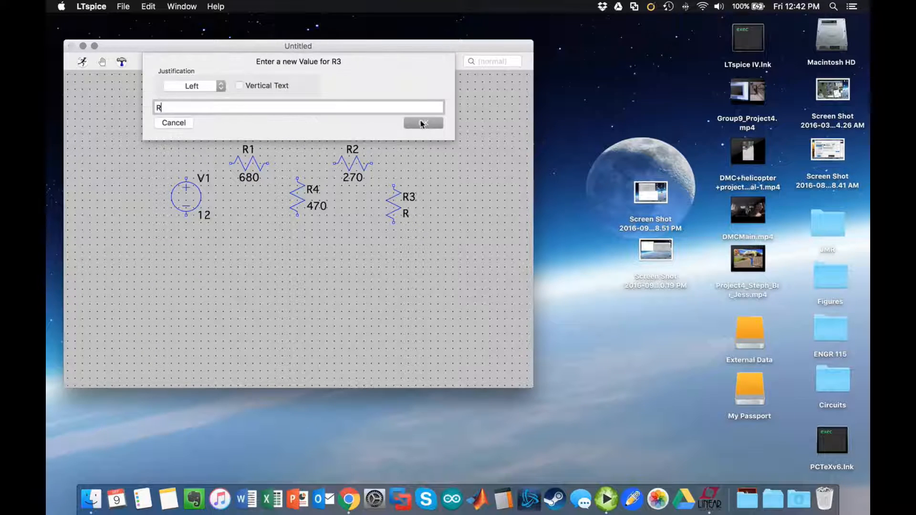
type("{R")
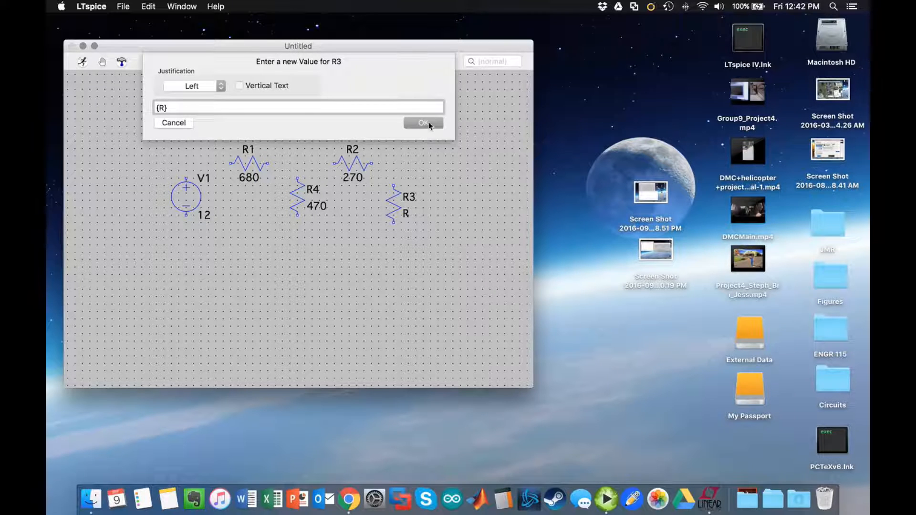
left_click(423, 122)
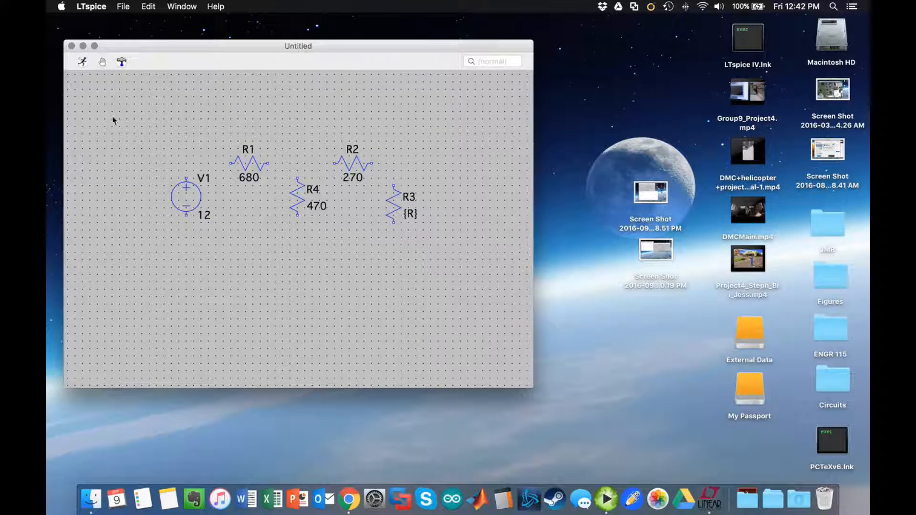
mouse_move(183, 107)
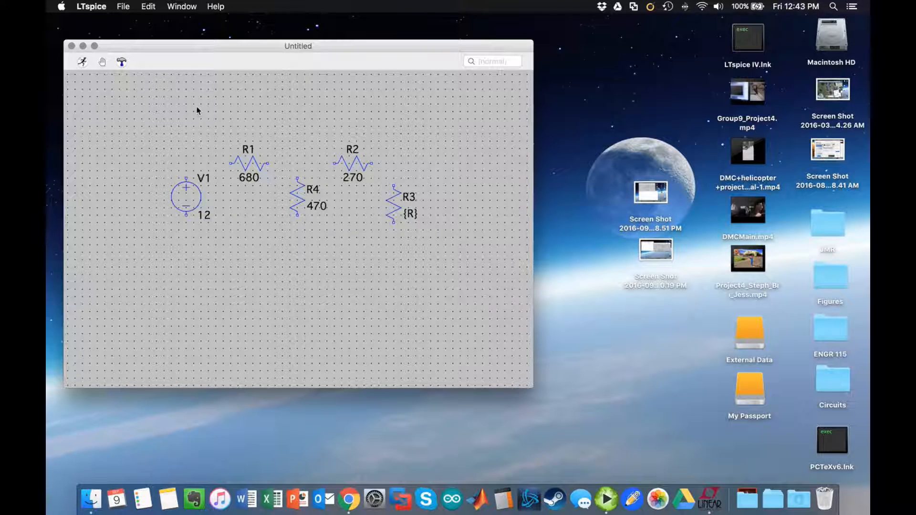
mouse_move(215, 188)
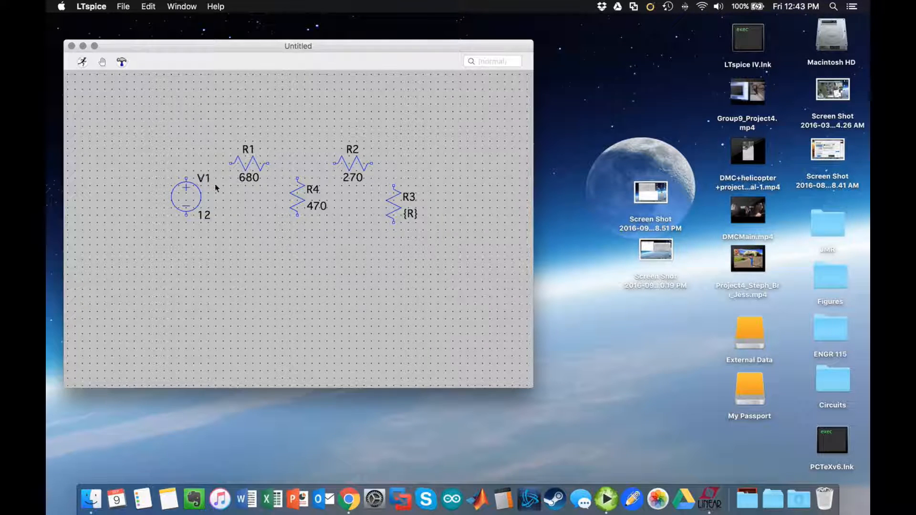
mouse_move(295, 243)
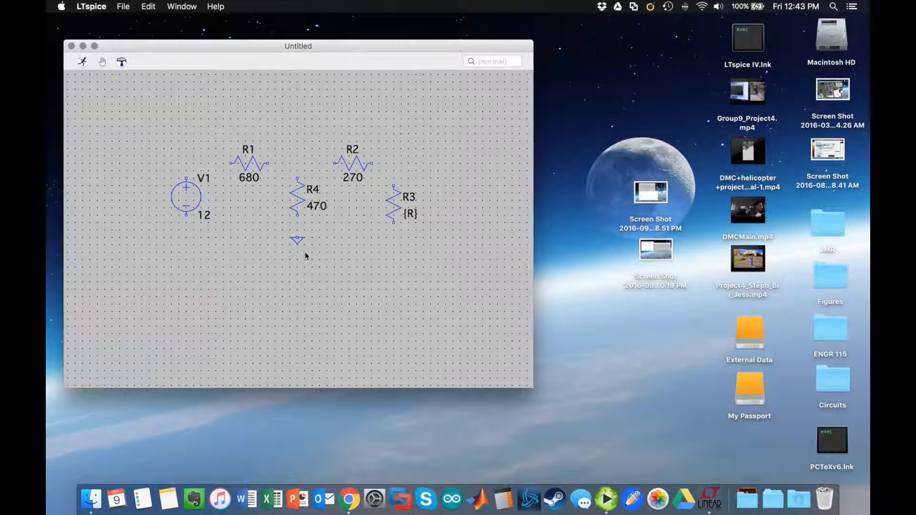
mouse_move(193, 80)
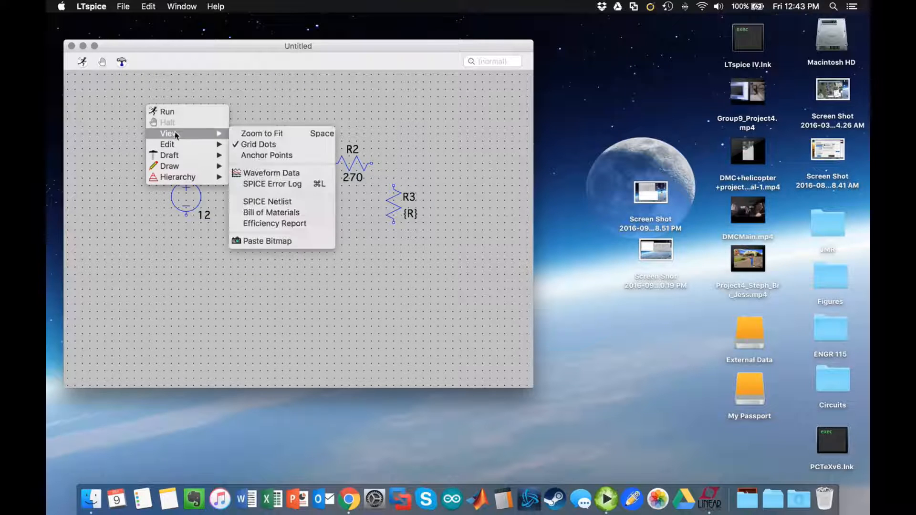
Step: Draw wires linking V1, R1–R4 and ground into one complete circuit
left_click(261, 133)
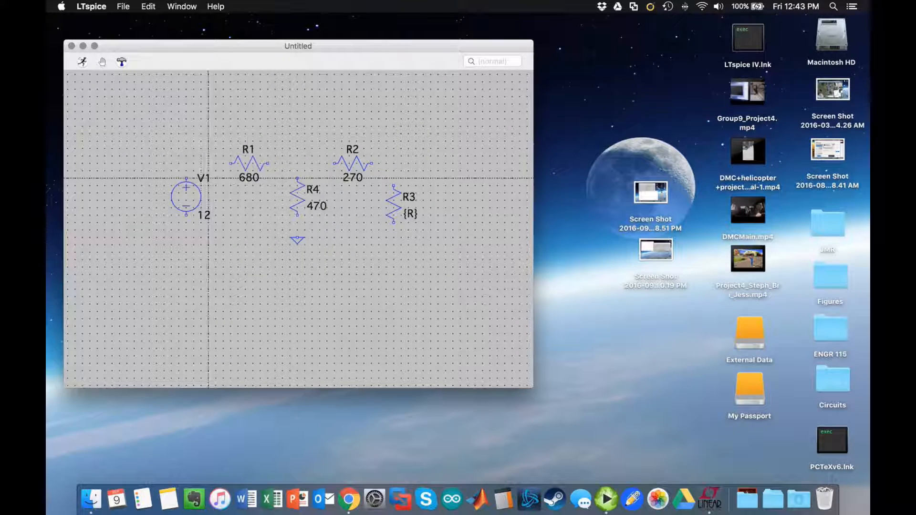
left_click_drag(187, 162, 237, 162)
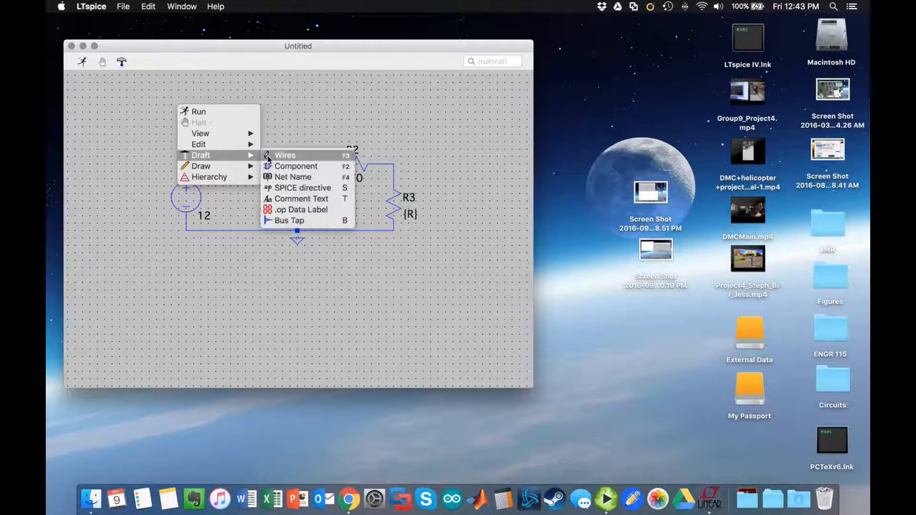
left_click(285, 155)
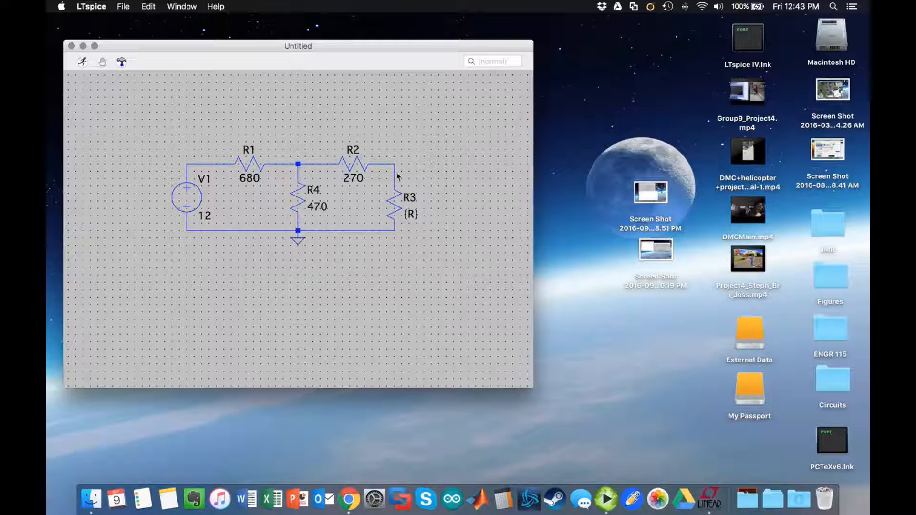
mouse_move(190, 273)
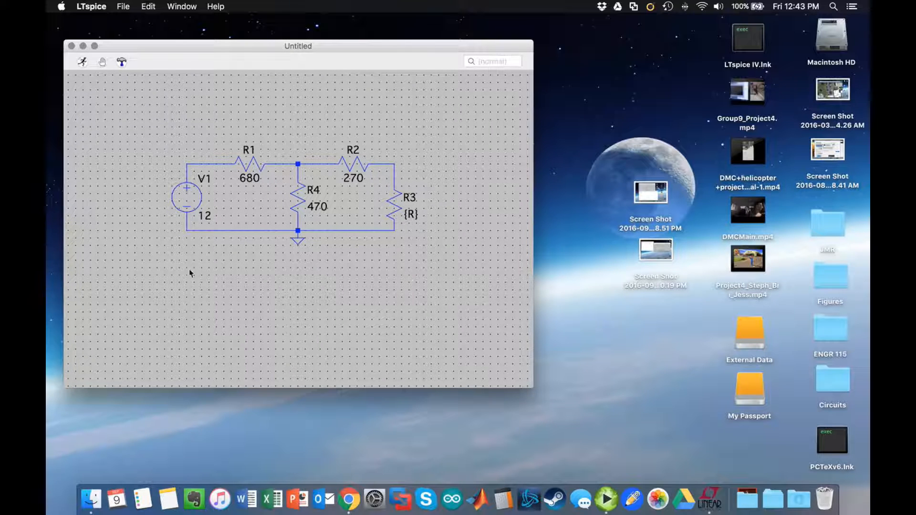
mouse_move(409, 225)
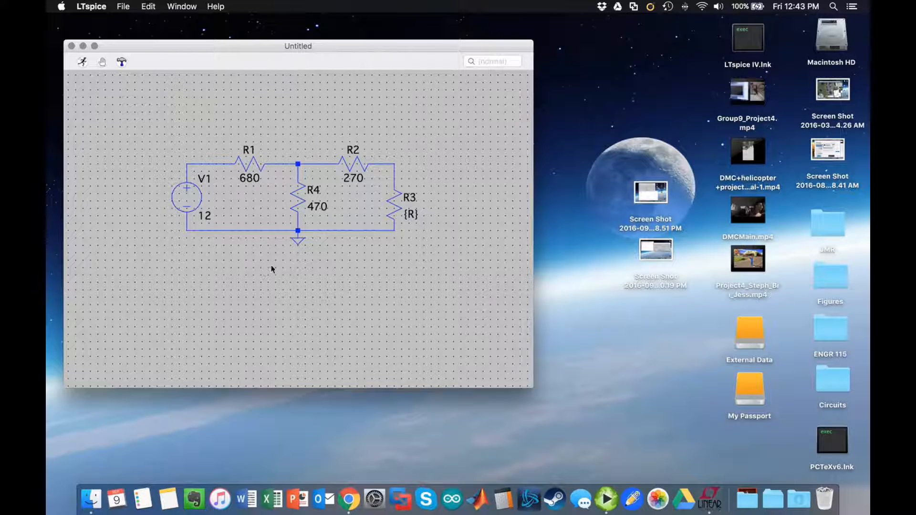
mouse_move(228, 265)
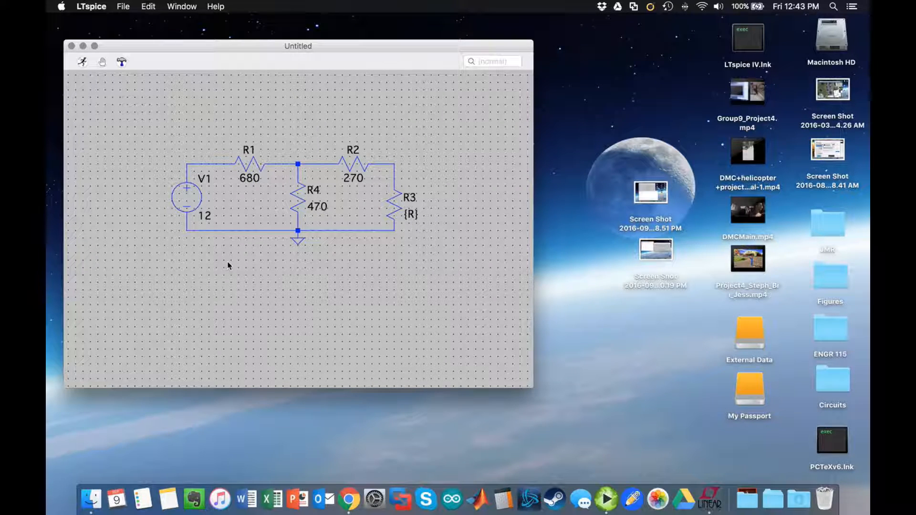
mouse_move(231, 276)
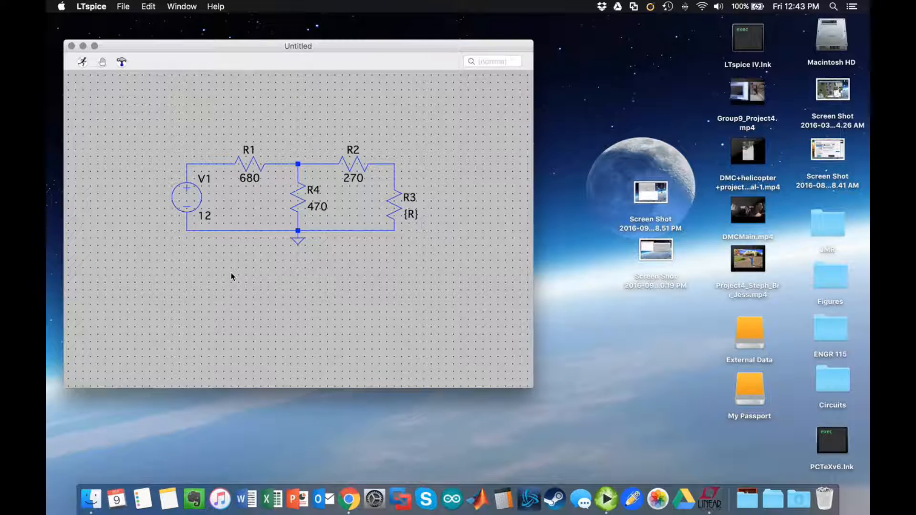
right_click(233, 270)
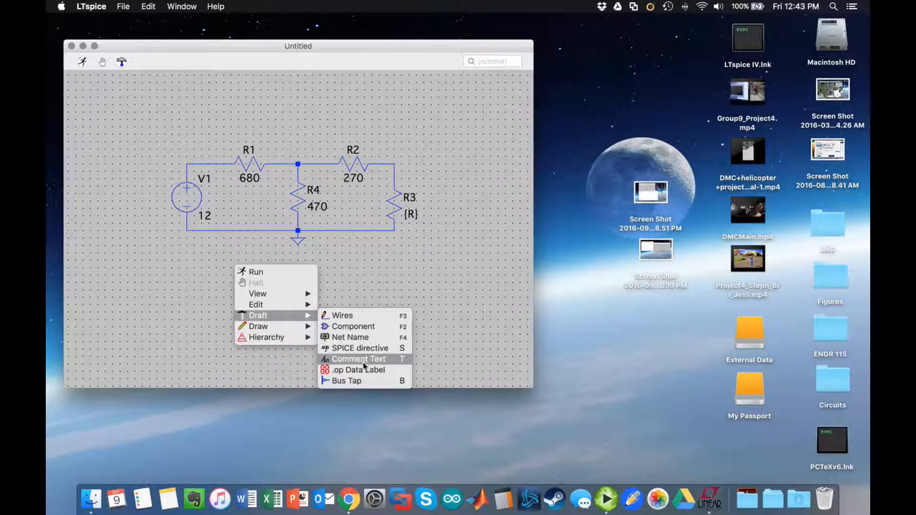
Step: Place the directive '.step param R 50 1000 50' below the circuit
left_click(359, 348)
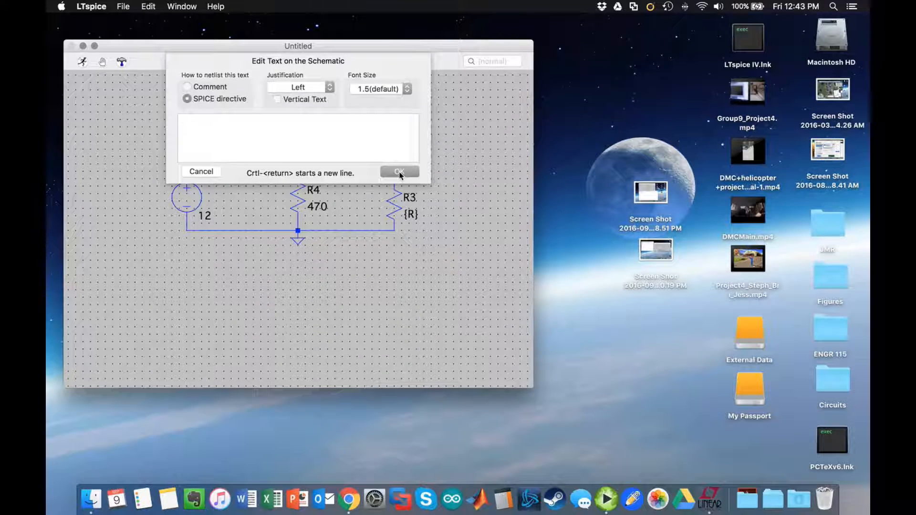
type(".s")
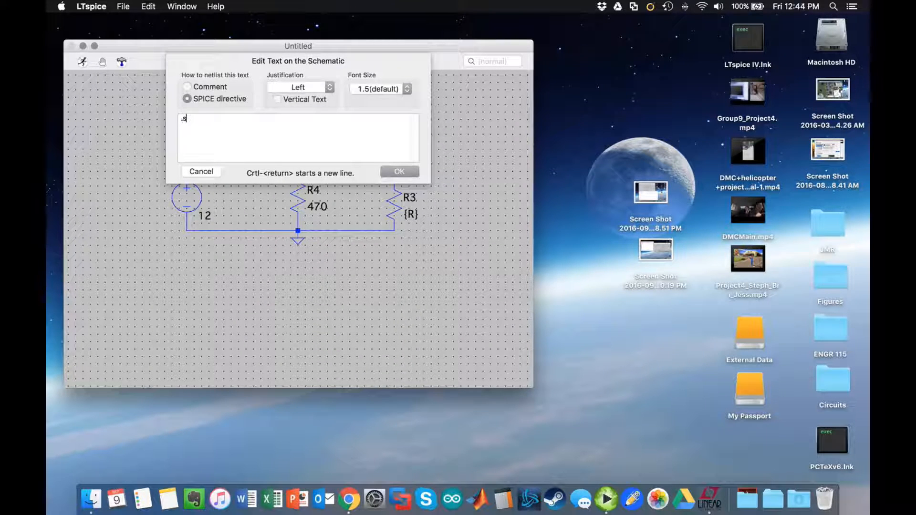
type("step param")
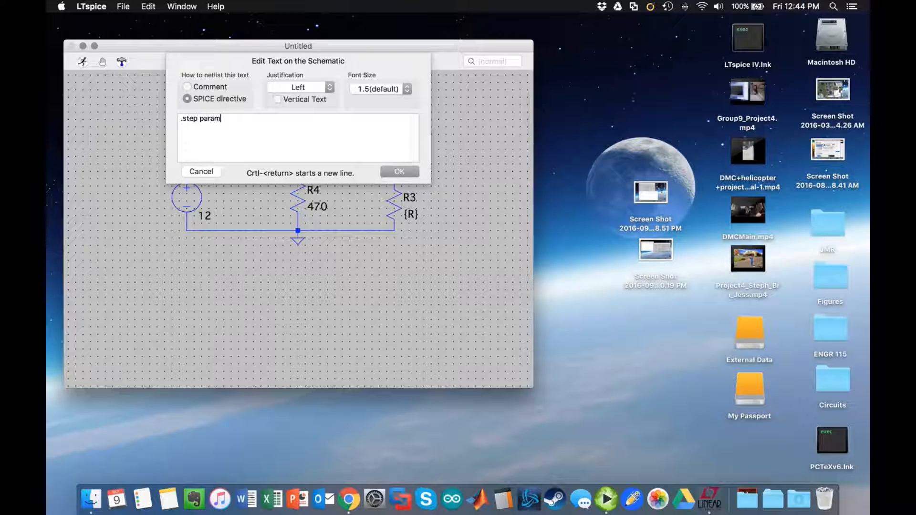
type("R")
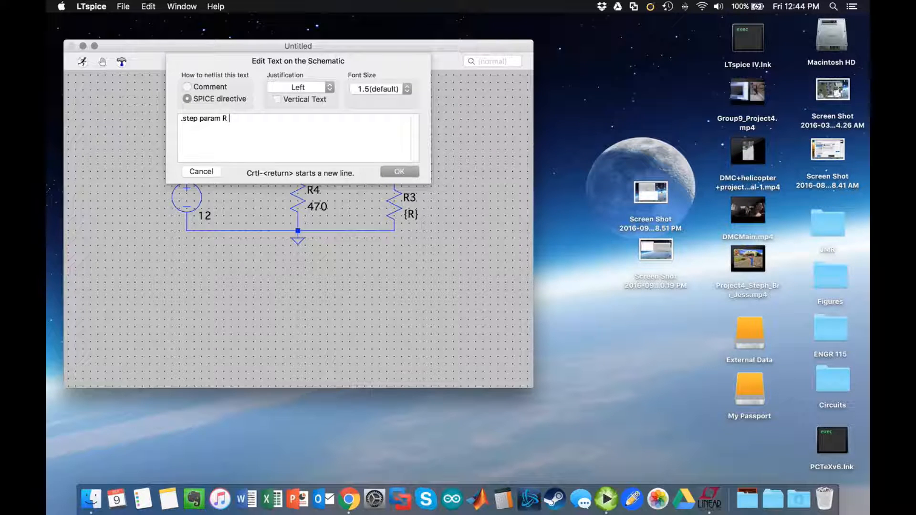
type("50 100")
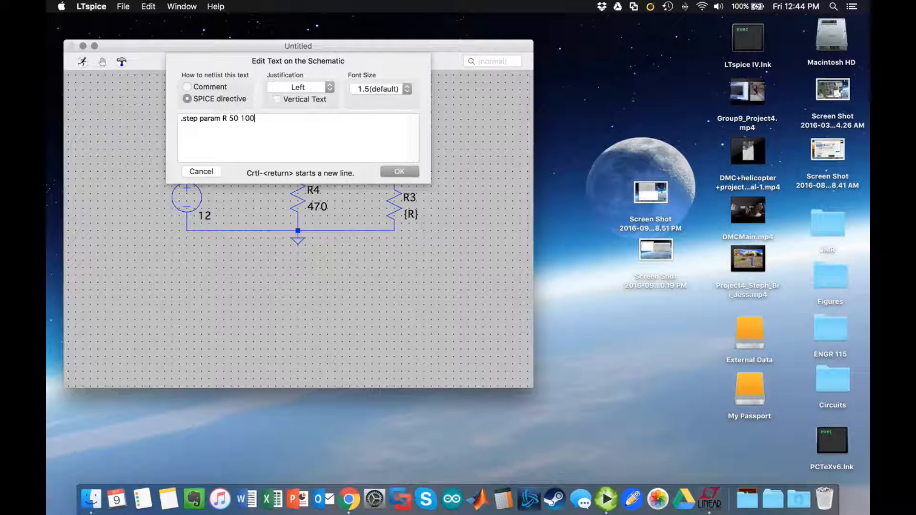
type("0 50")
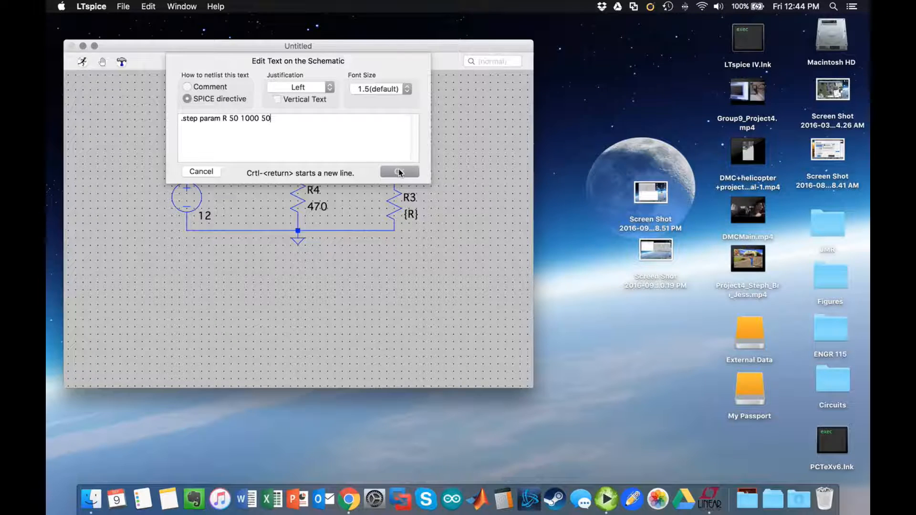
left_click(400, 171)
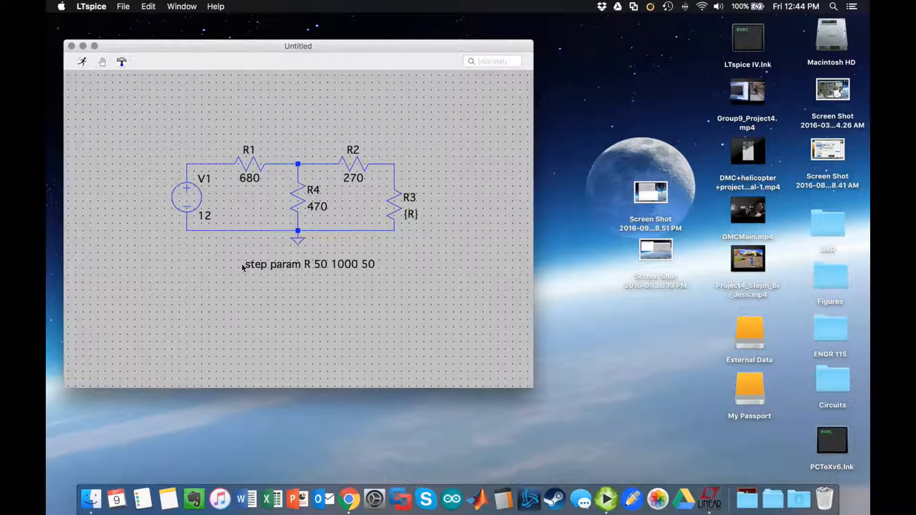
Step: Cancel an early simulation attempt, then place a '.op' directive under the .step line
left_click(81, 63)
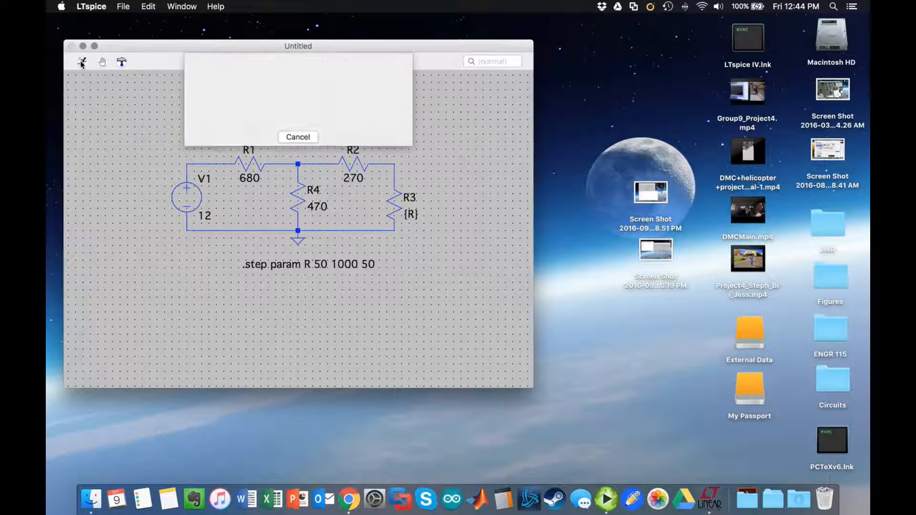
left_click(82, 62)
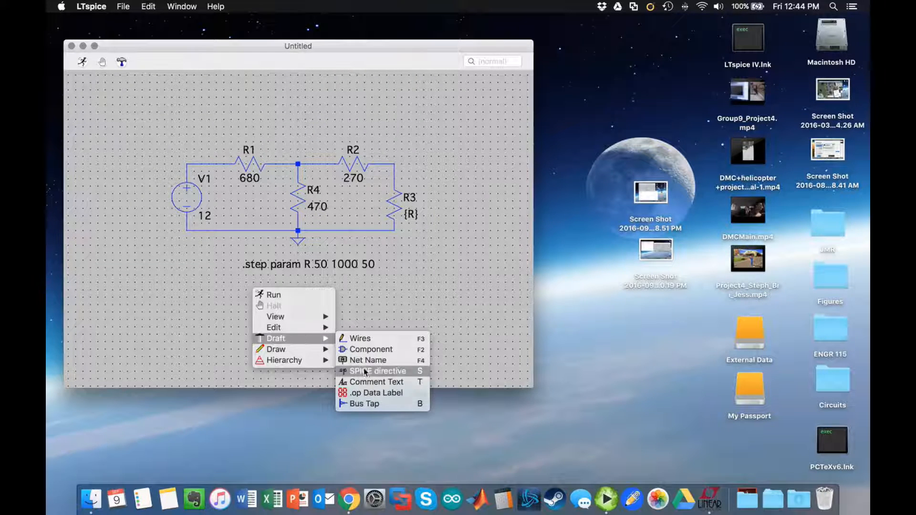
left_click(378, 371)
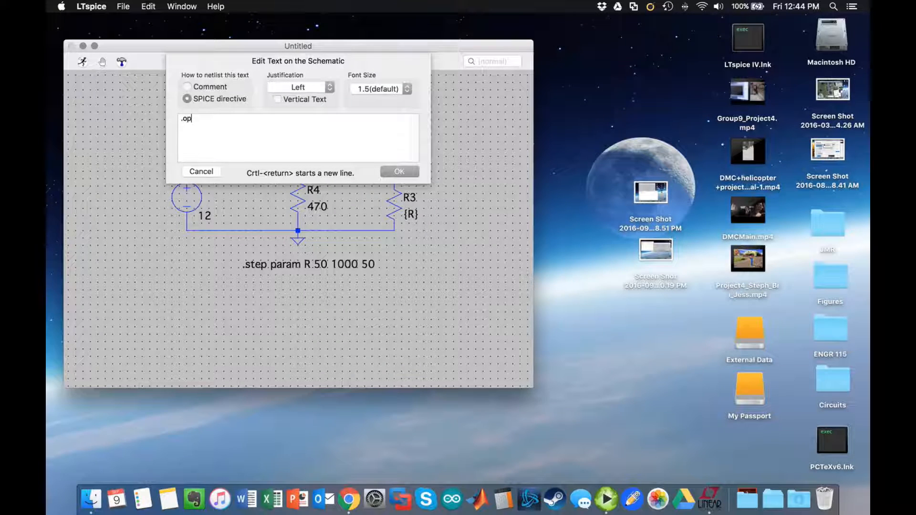
left_click(400, 172)
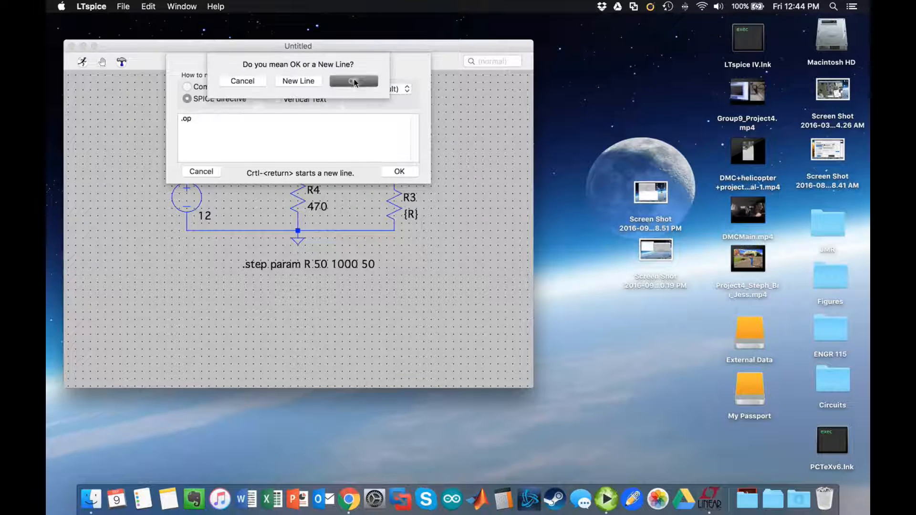
left_click(353, 80)
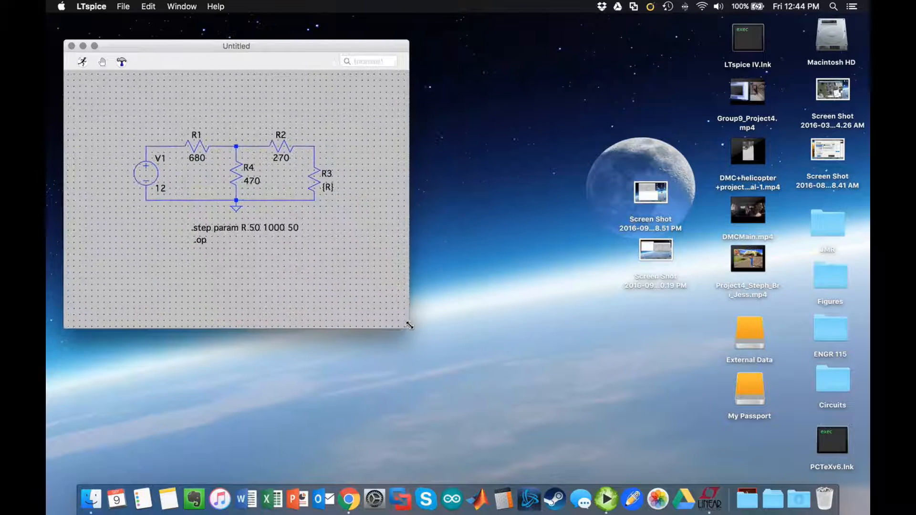
Step: Zoom to fit the circuit and run the stepped operating-point simulation
right_click(292, 292)
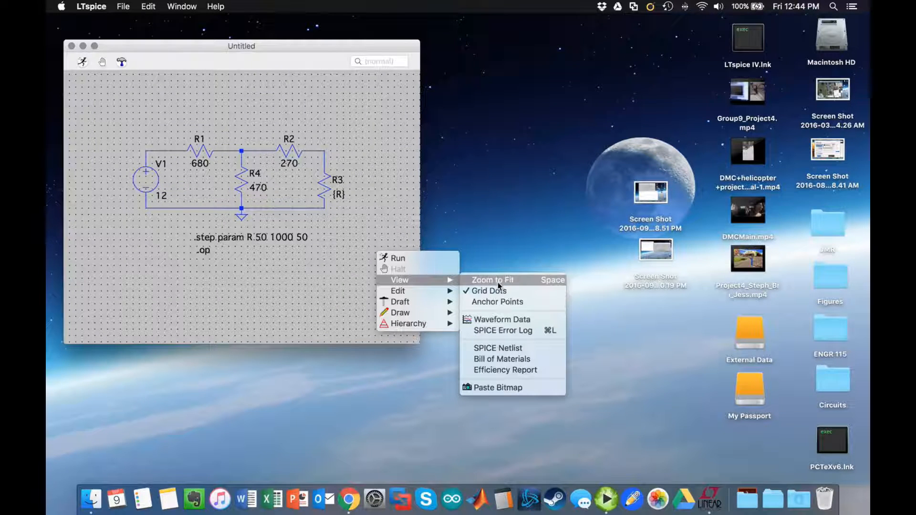
left_click(492, 280)
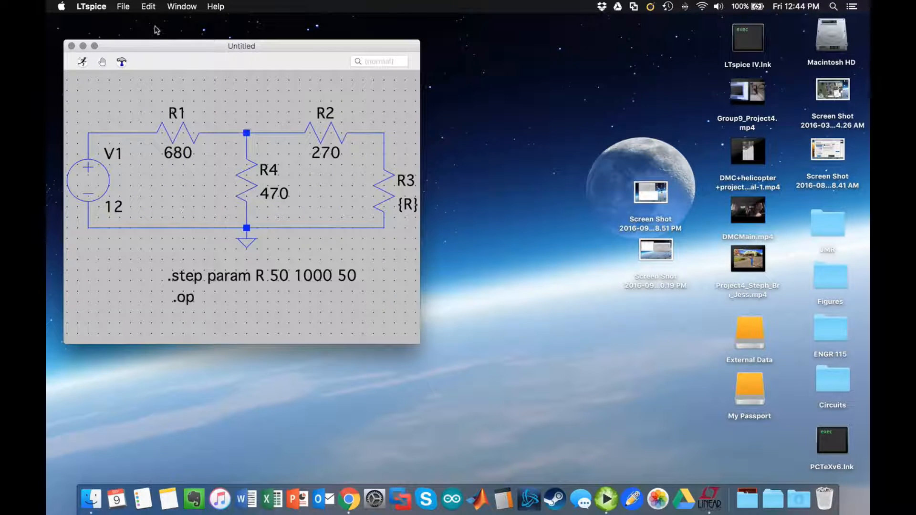
left_click(82, 62)
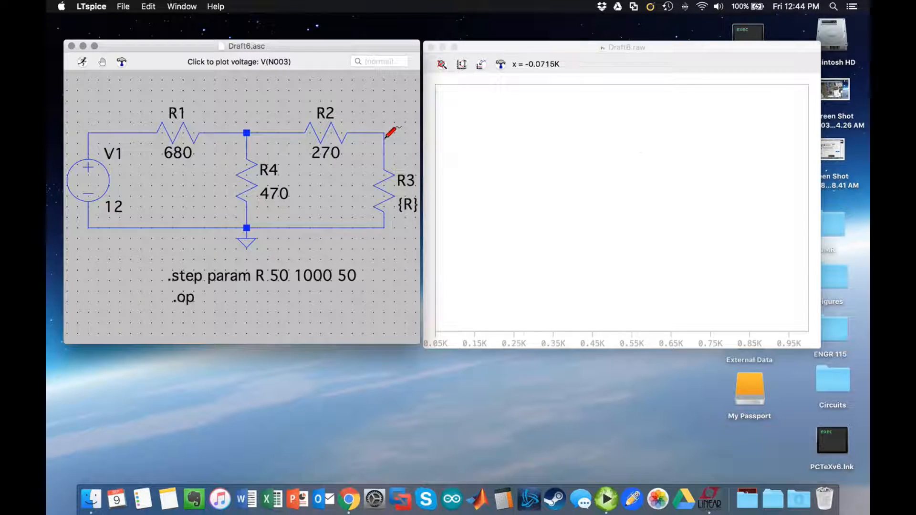
Step: Probe the node above R3 to plot V(n003) and color the trace red
left_click(391, 133)
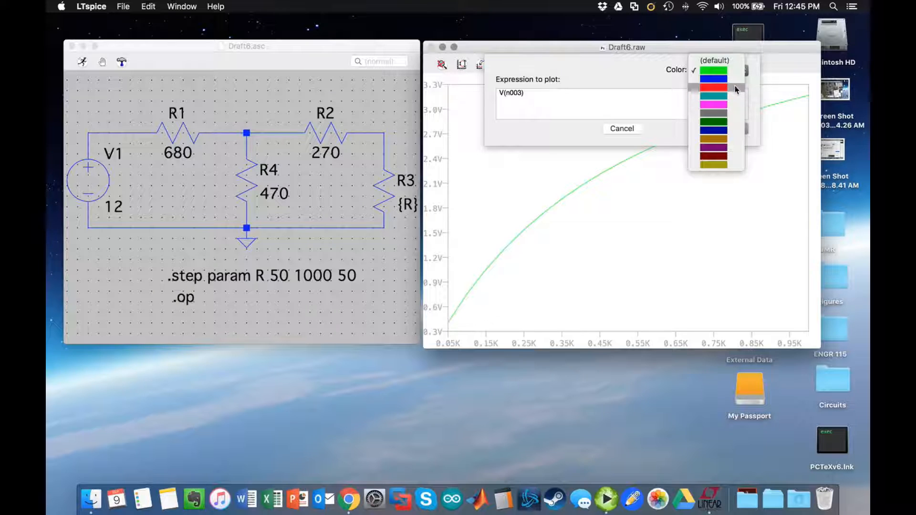
left_click(713, 88)
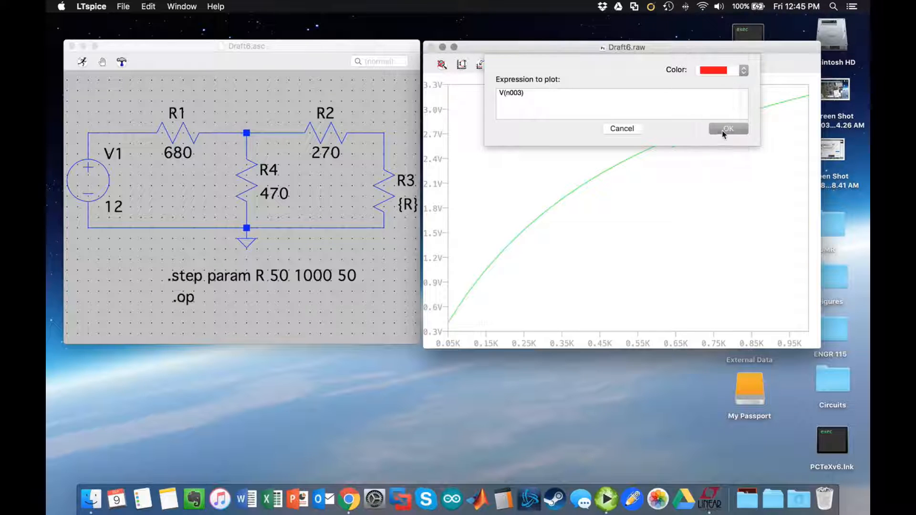
left_click(728, 128)
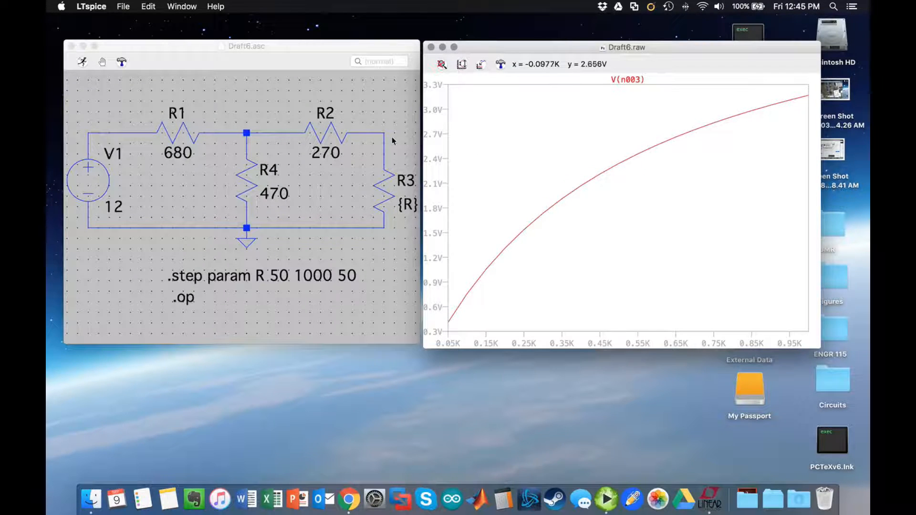
mouse_move(407, 146)
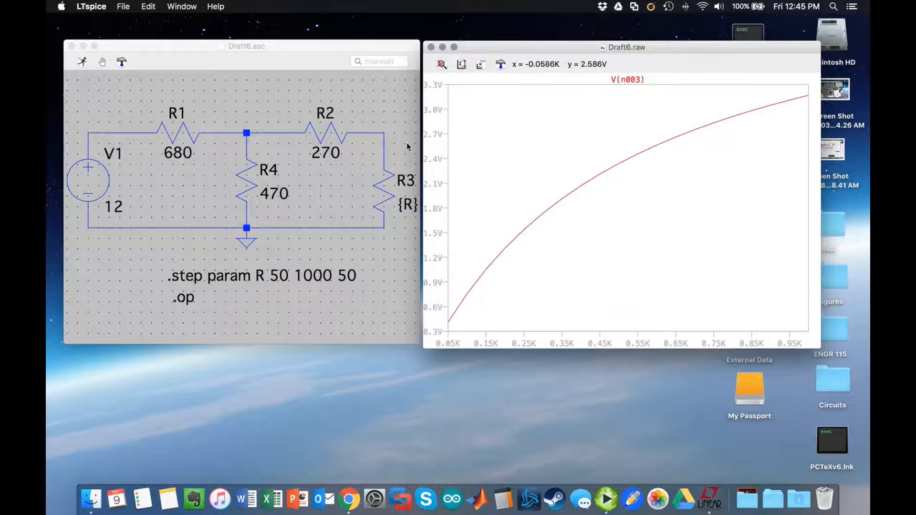
mouse_move(391, 181)
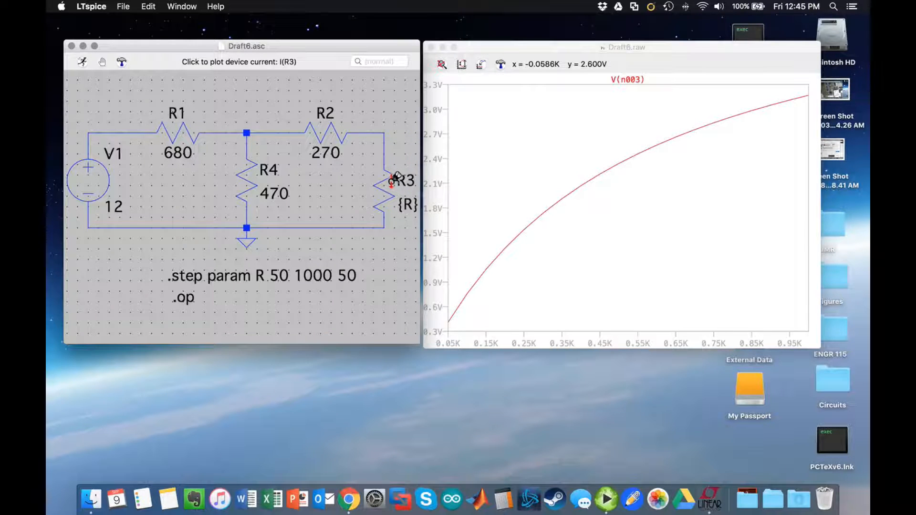
mouse_move(390, 178)
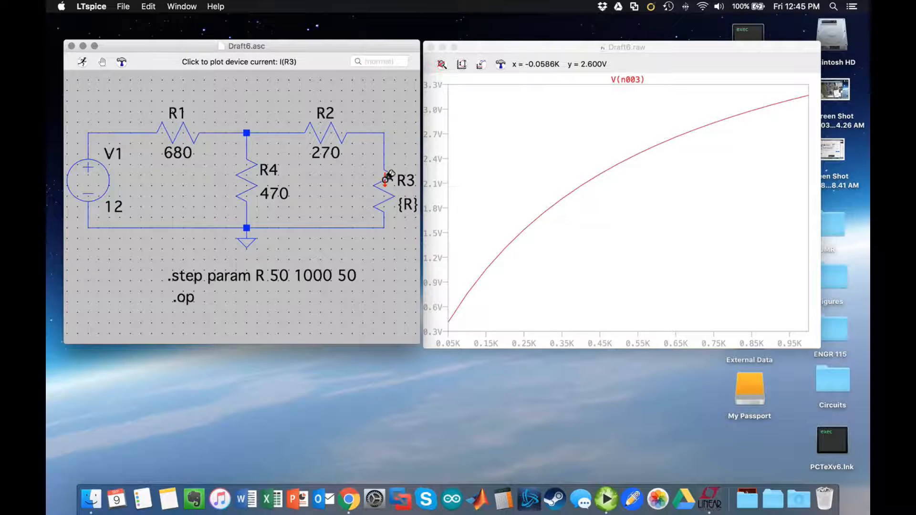
mouse_move(388, 185)
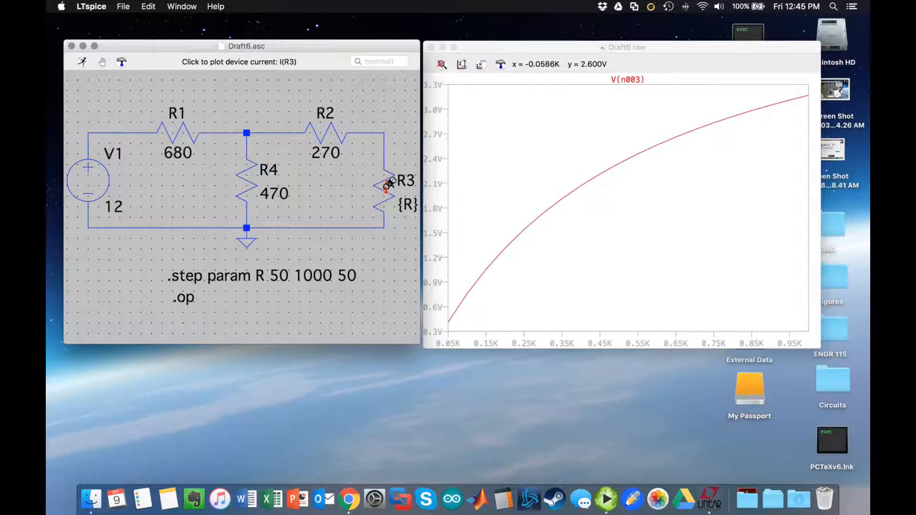
Step: Probe R3's current, change the trace to I(R3)*V(n003), and color it blue
left_click(390, 182)
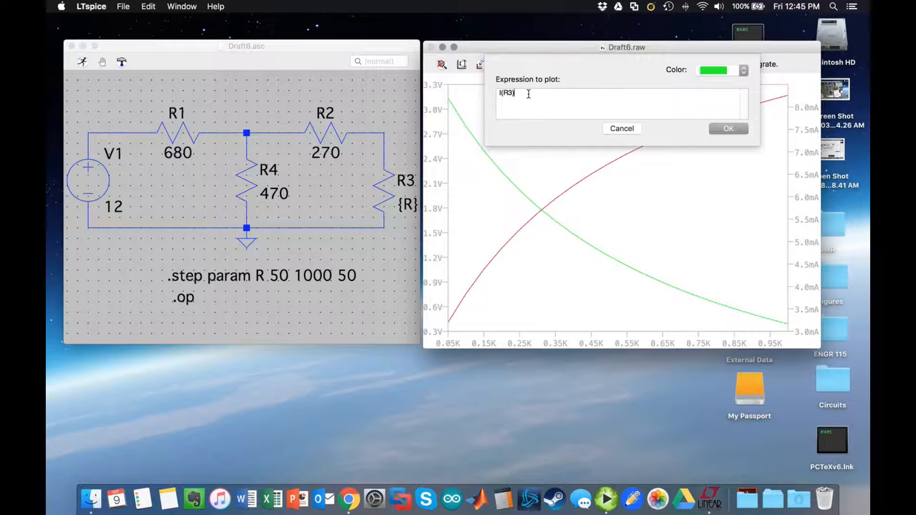
type("*V(n")
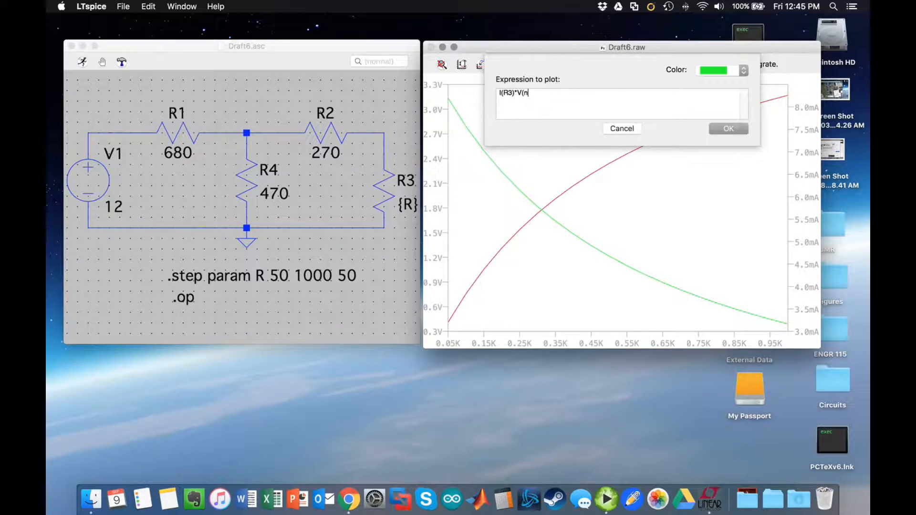
type("003)")
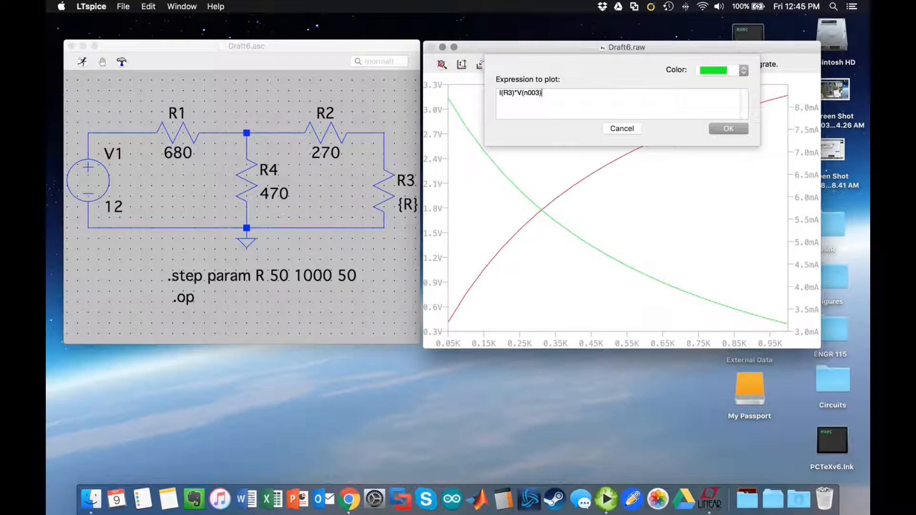
left_click(722, 70)
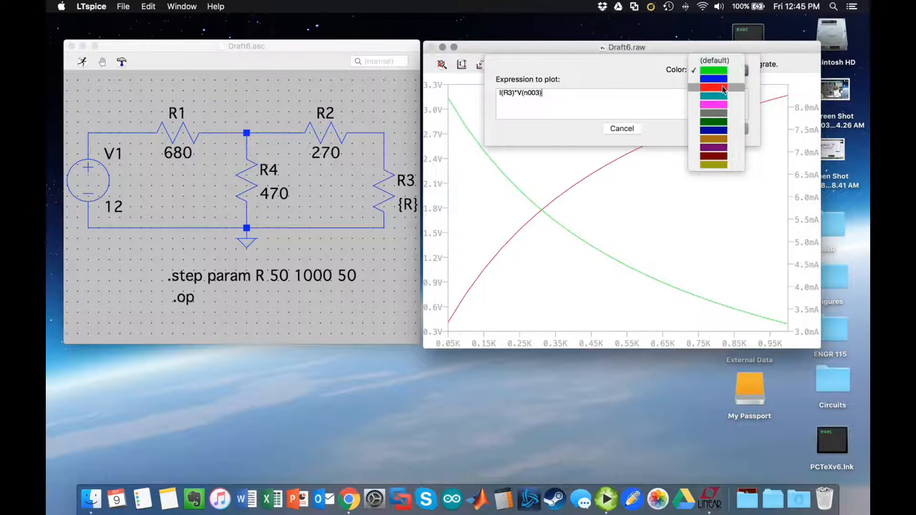
left_click(713, 79)
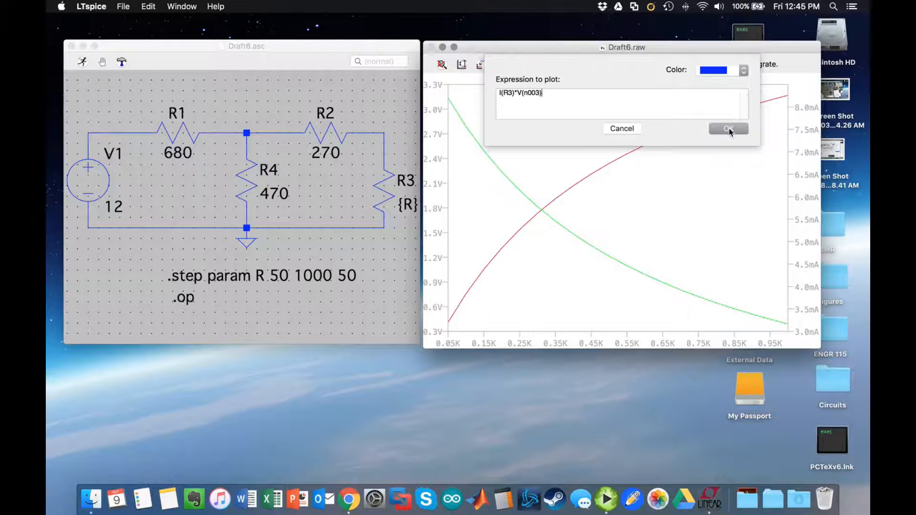
left_click(728, 128)
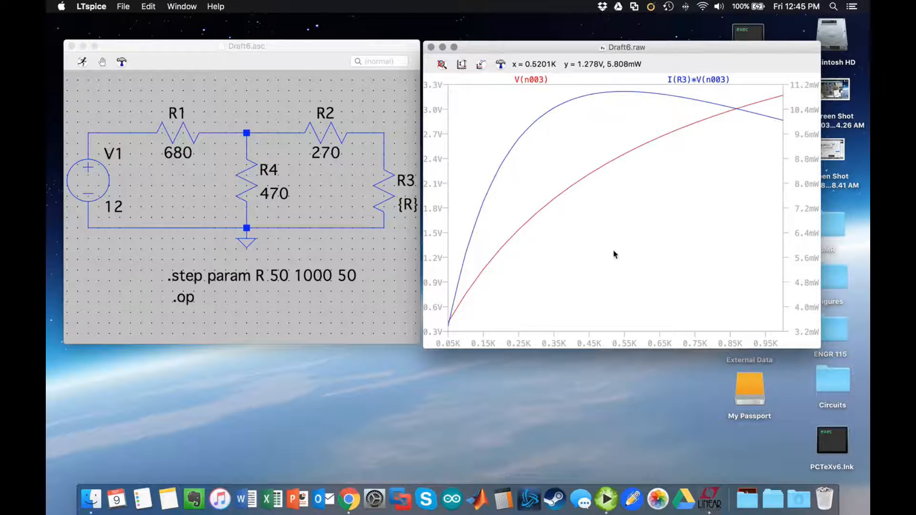
mouse_move(567, 273)
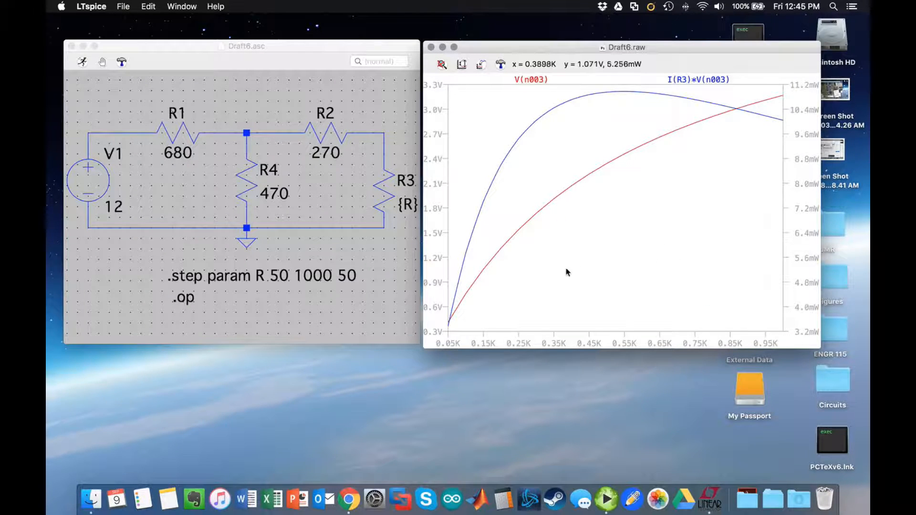
mouse_move(602, 327)
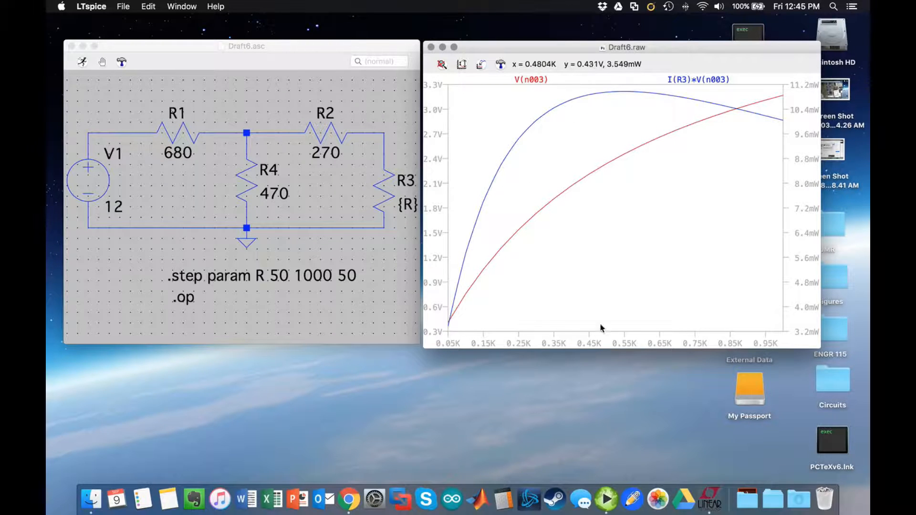
mouse_move(464, 321)
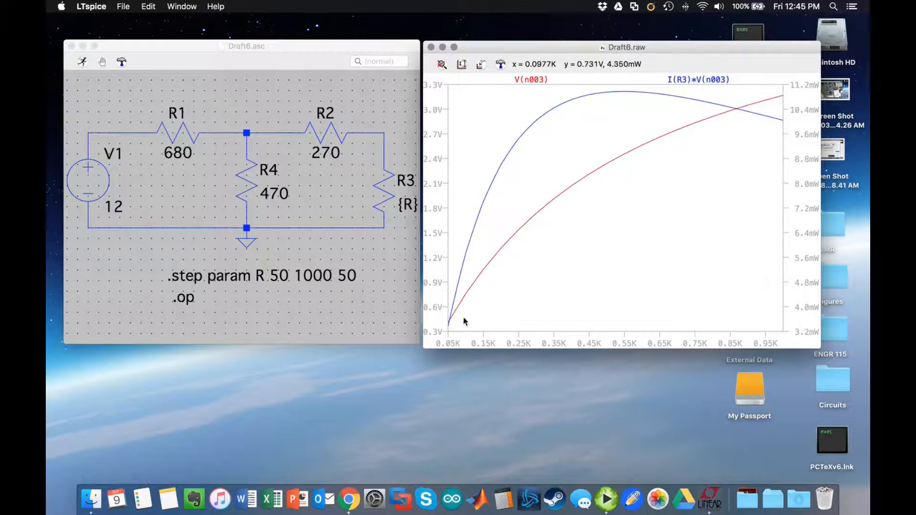
mouse_move(621, 96)
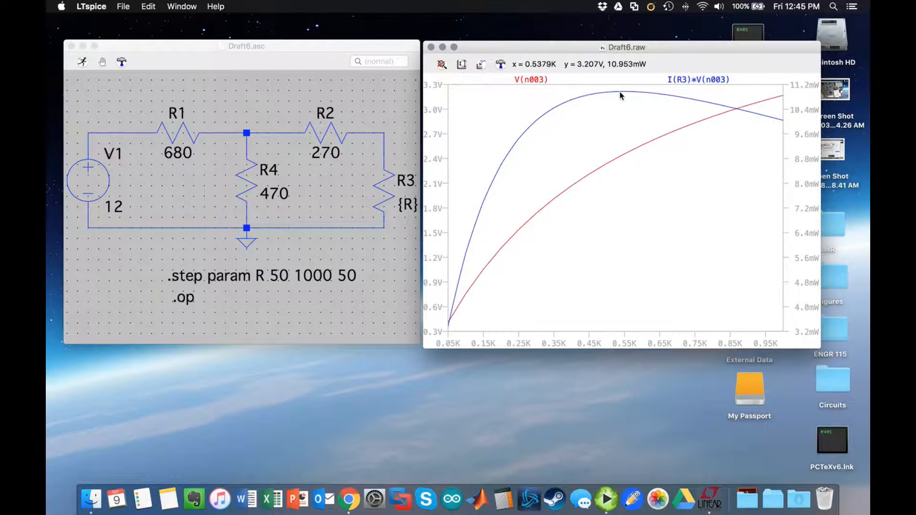
mouse_move(622, 94)
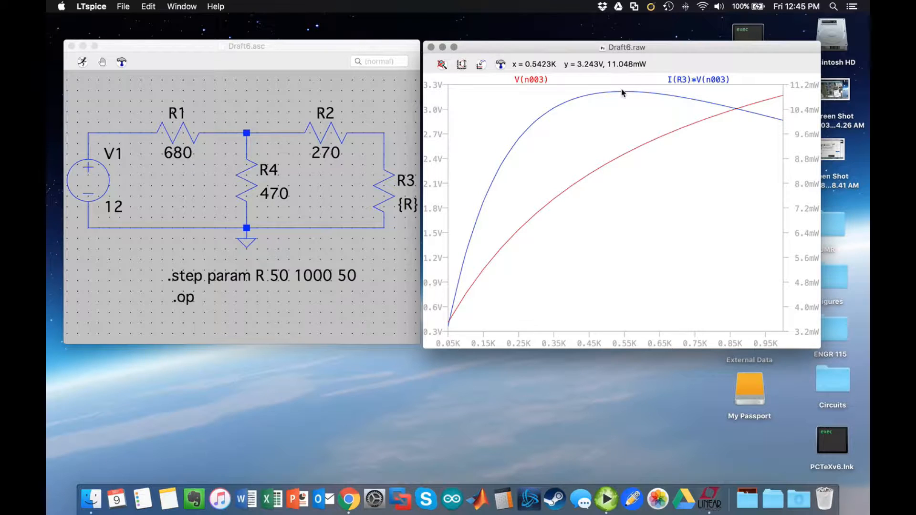
mouse_move(524, 354)
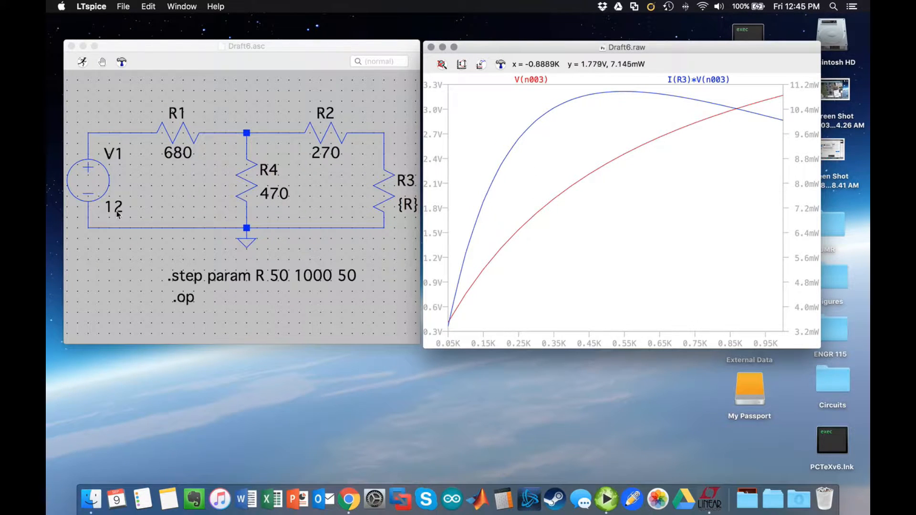
mouse_move(312, 182)
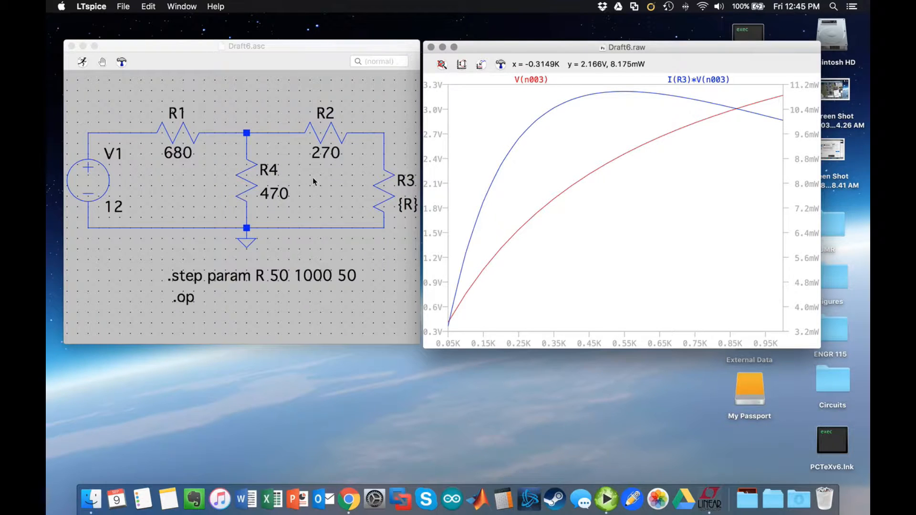
mouse_move(395, 192)
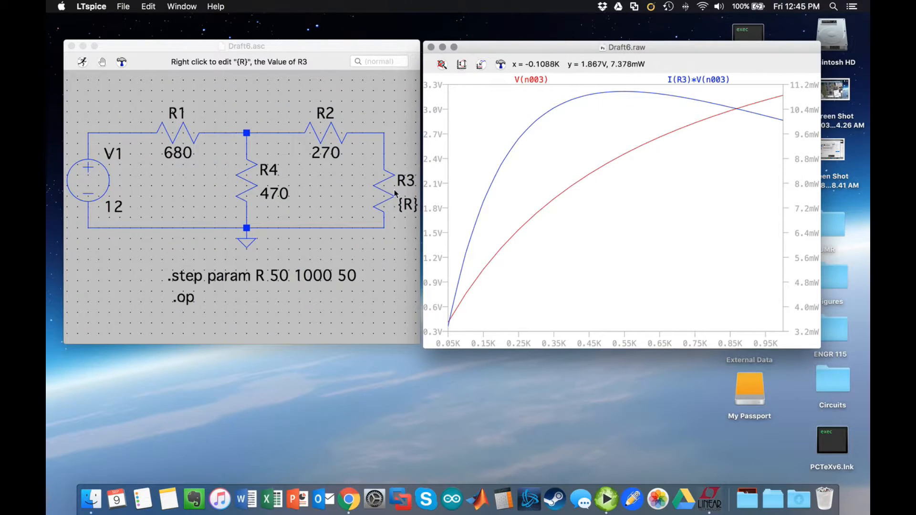
mouse_move(554, 499)
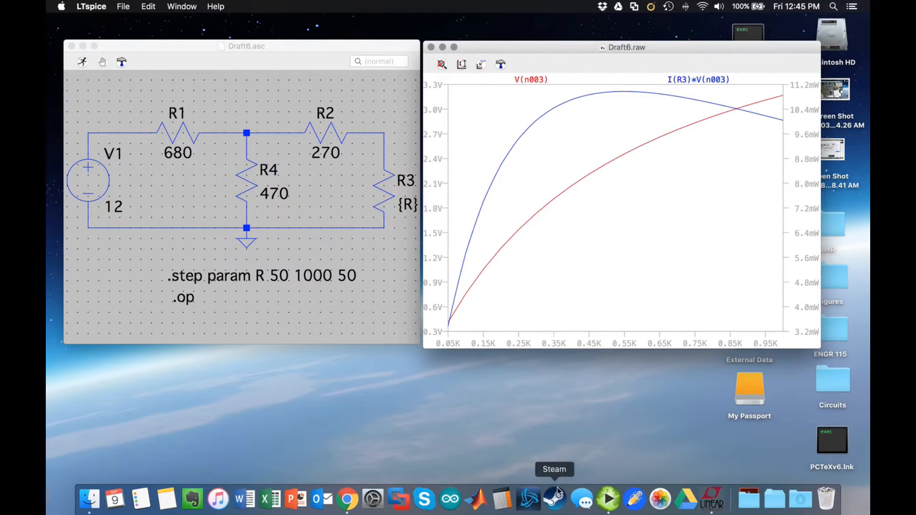